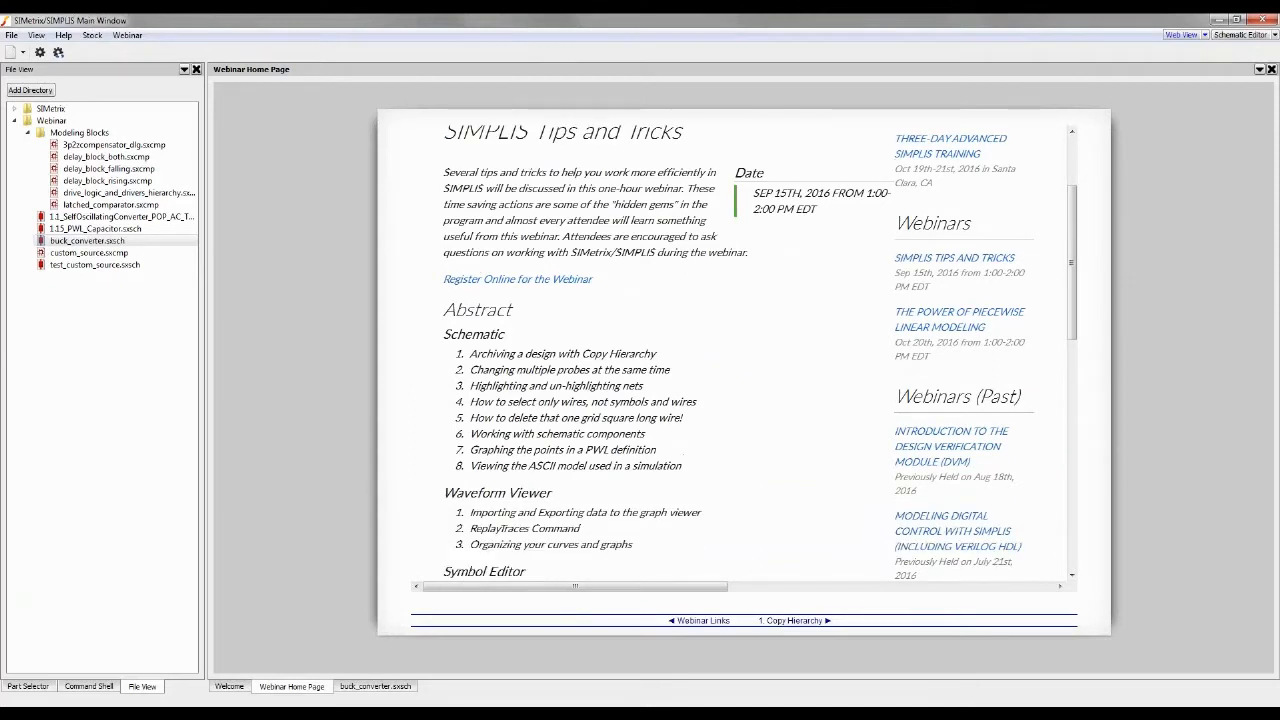
Navigate to the '1. Copy Hierarchy' tip page from the webinar home page
{"action": "scroll", "scroll_direction": "down", "scroll_amount": 3}
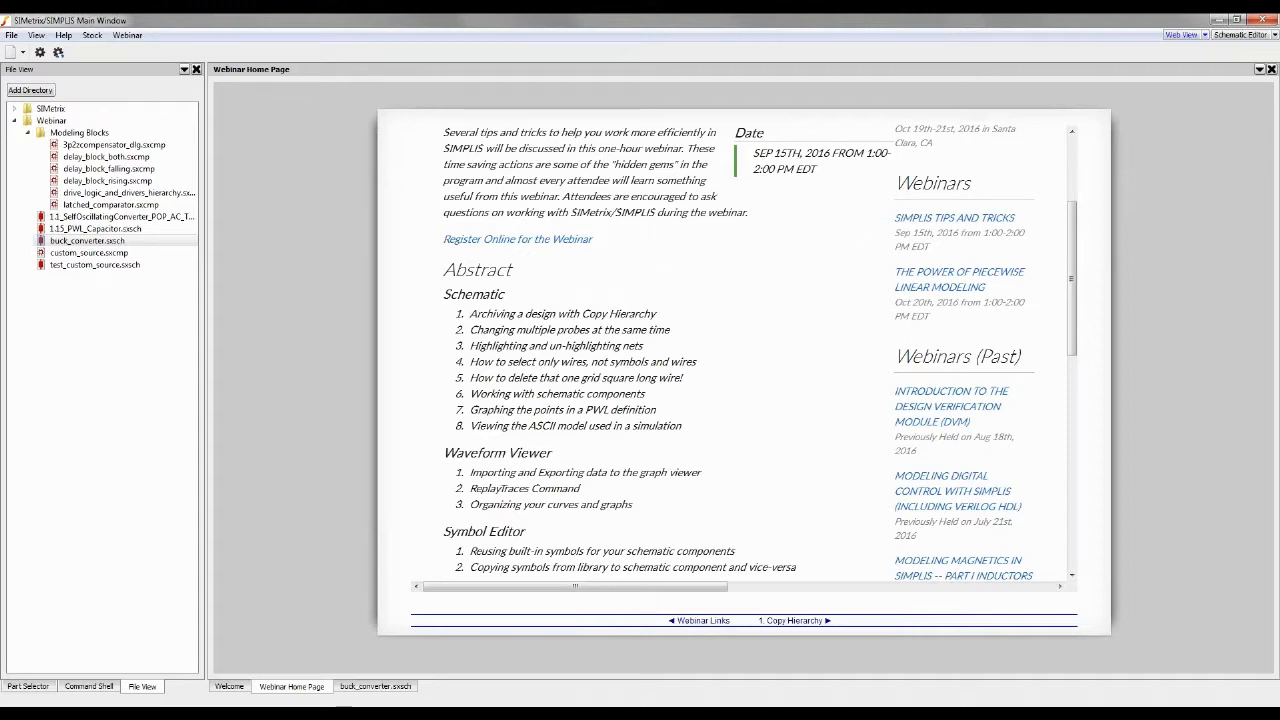
{"action": "scroll", "scroll_direction": "down", "scroll_amount": 3}
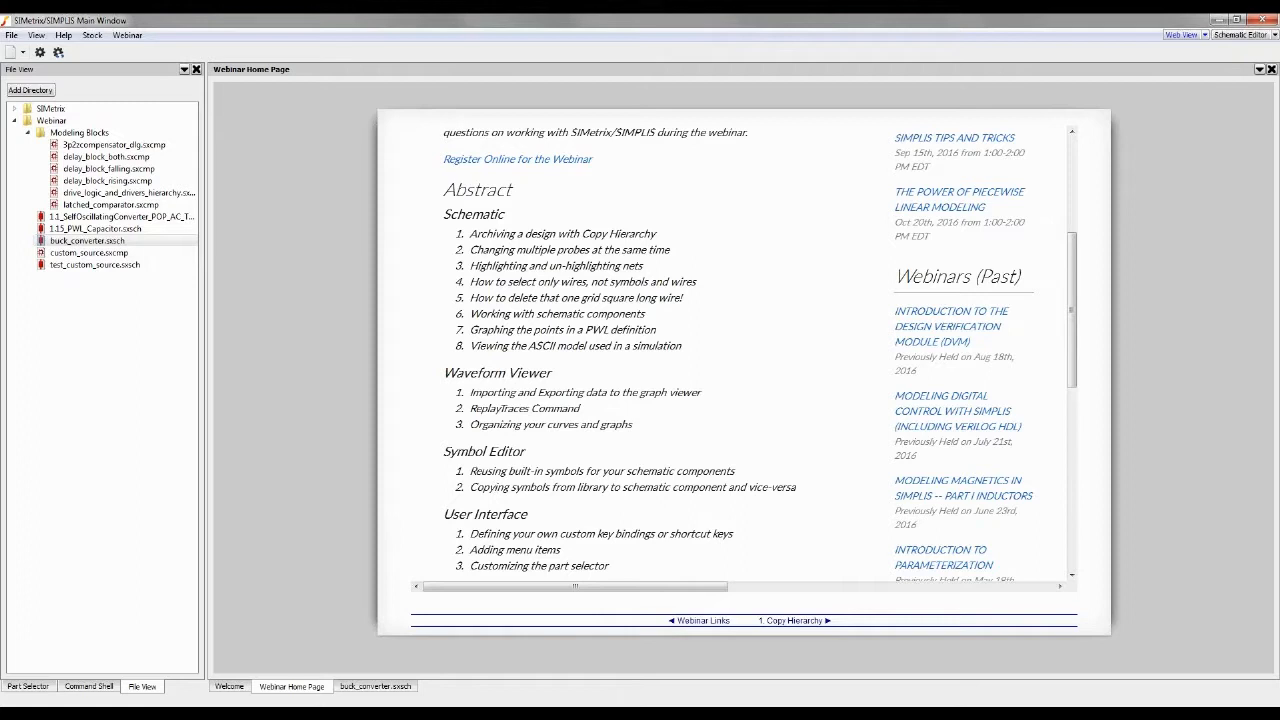
{"action": "mouse_move", "coordinate": [800, 620]}
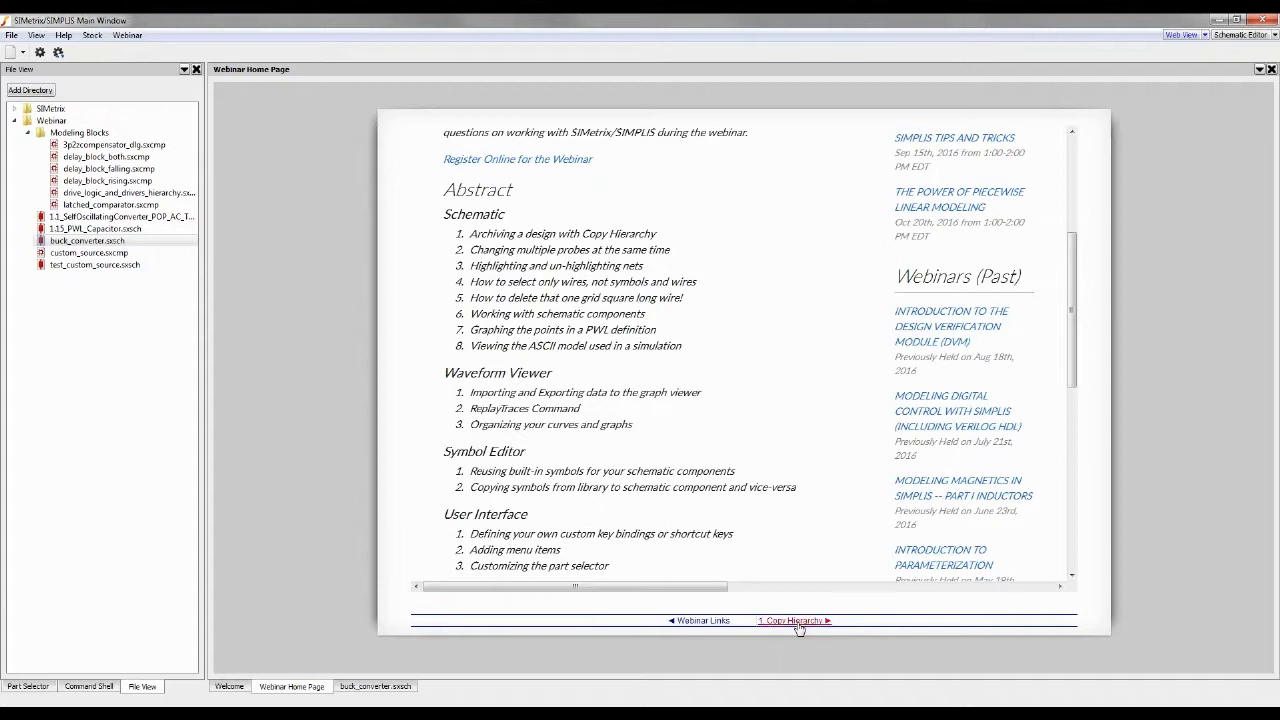
{"action": "left_click", "coordinate": [792, 620]}
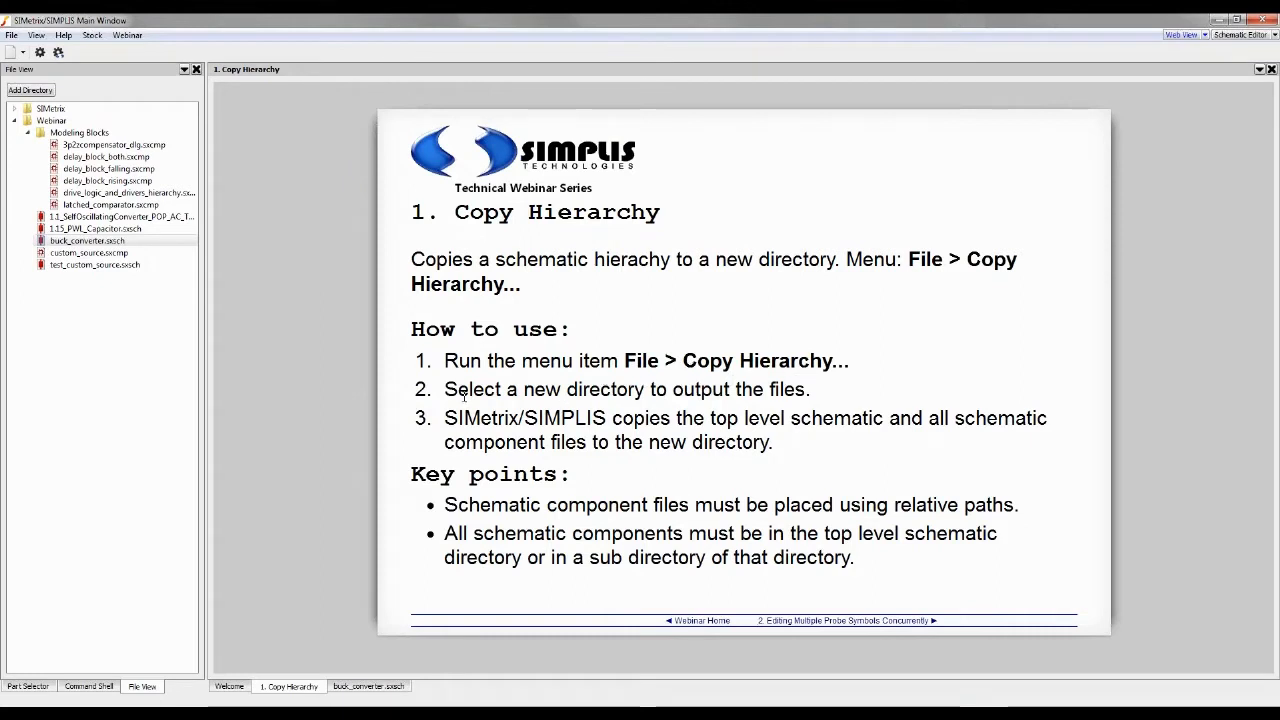
{"action": "mouse_move", "coordinate": [572, 400]}
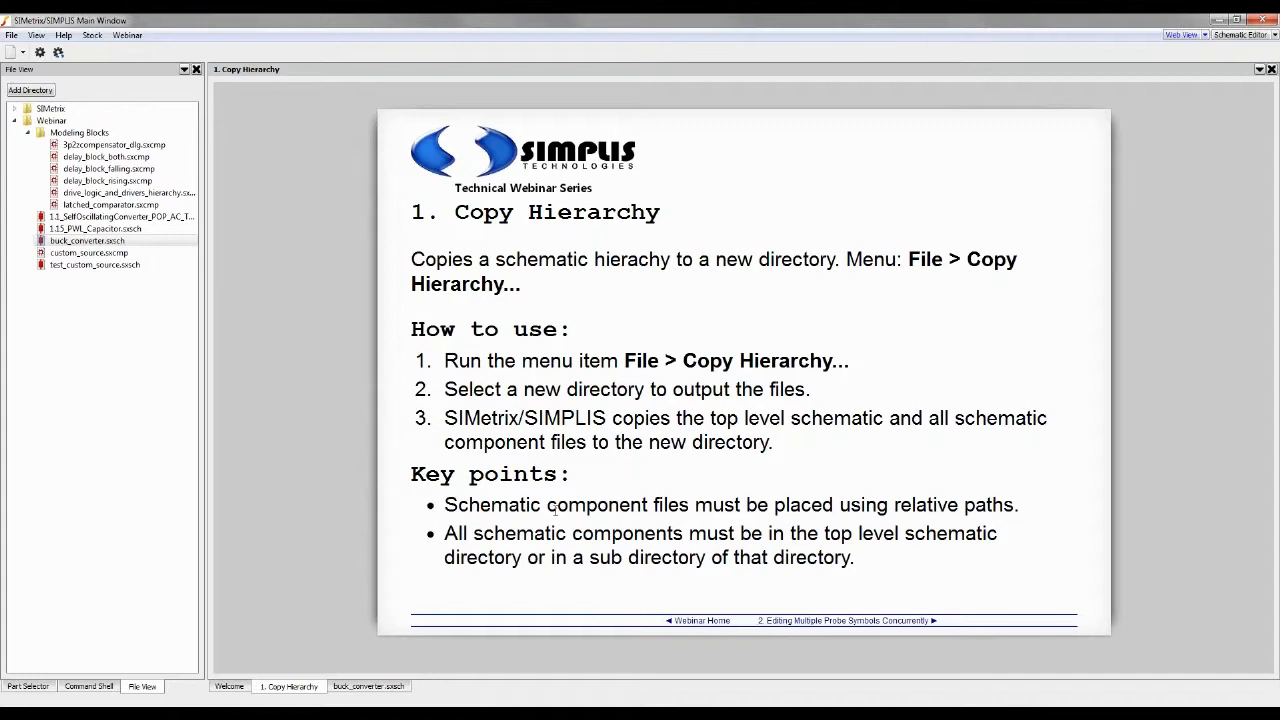
{"action": "mouse_move", "coordinate": [552, 512]}
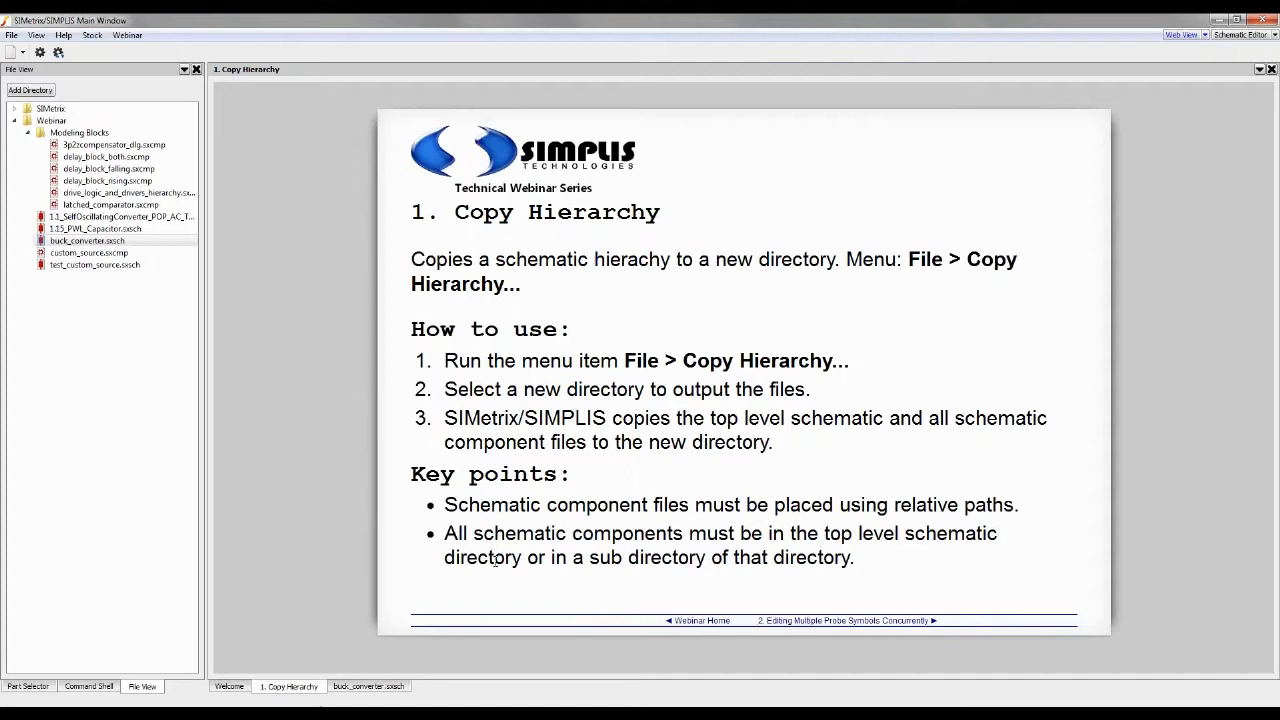
{"action": "left_click", "coordinate": [88, 240]}
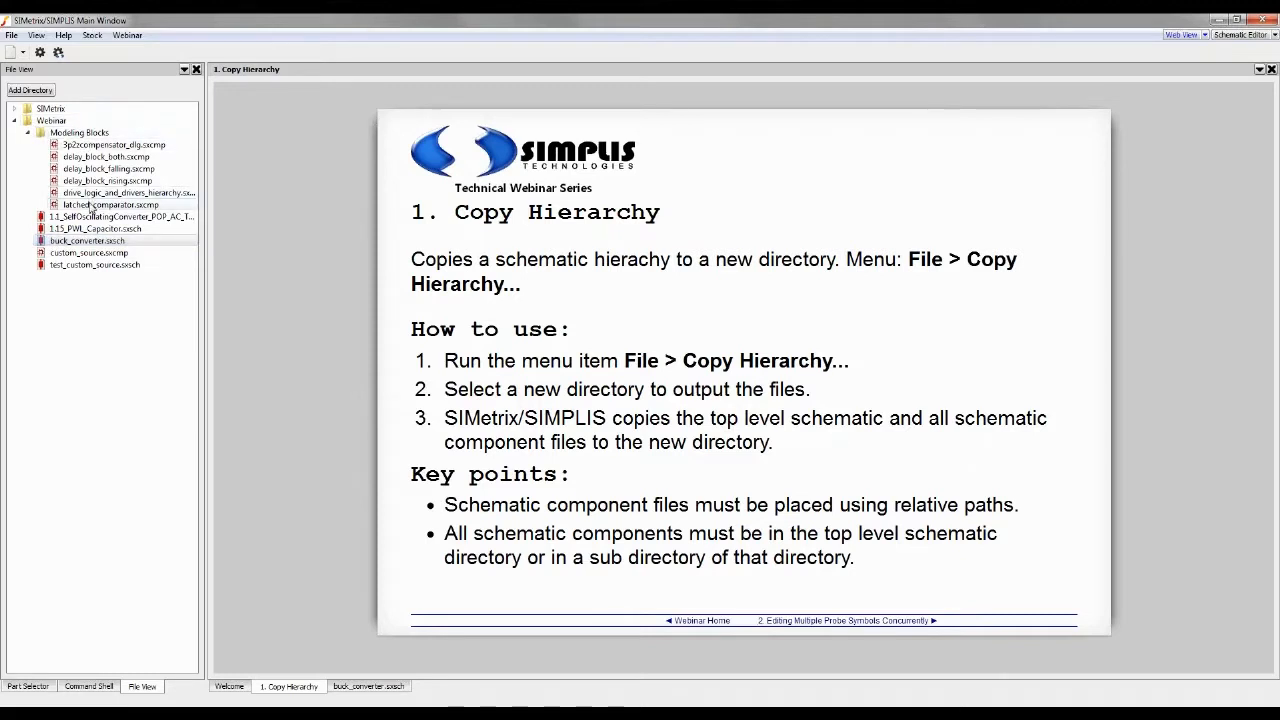
{"action": "left_click", "coordinate": [368, 686]}
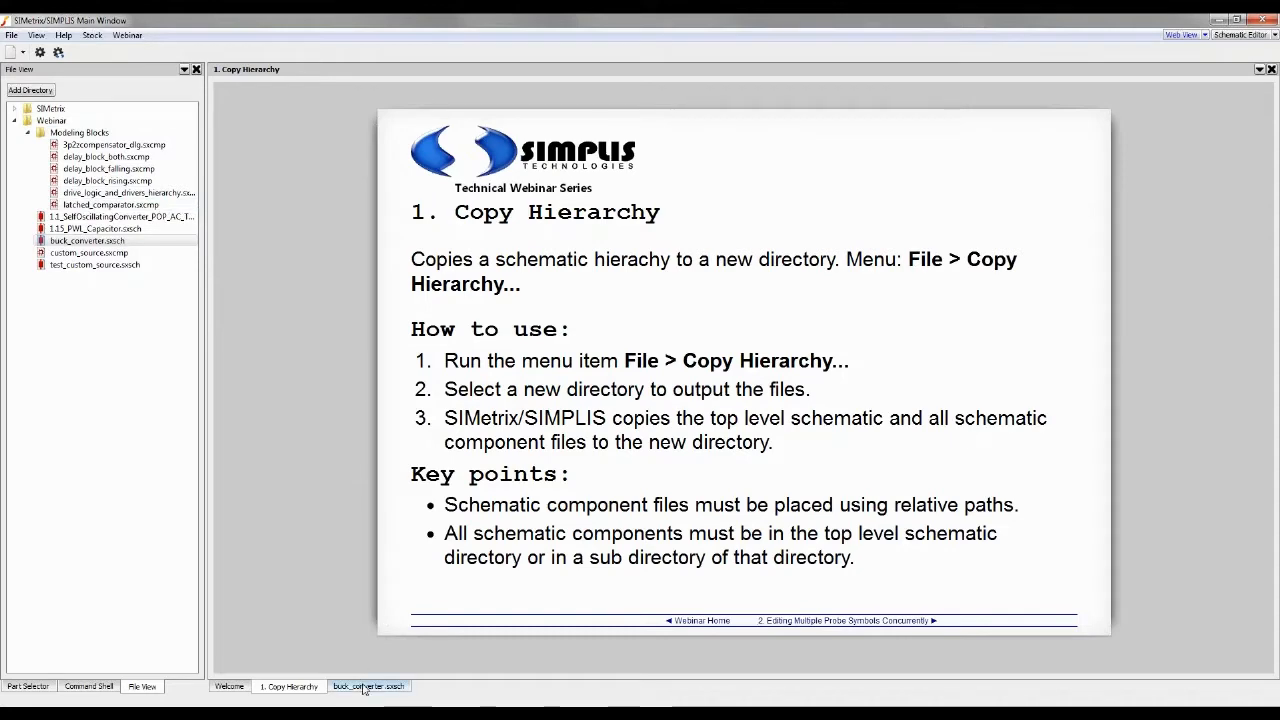
View the buck_converter schematic and its drive logic sub-schematic, returning to the top level
{"action": "left_click", "coordinate": [368, 686]}
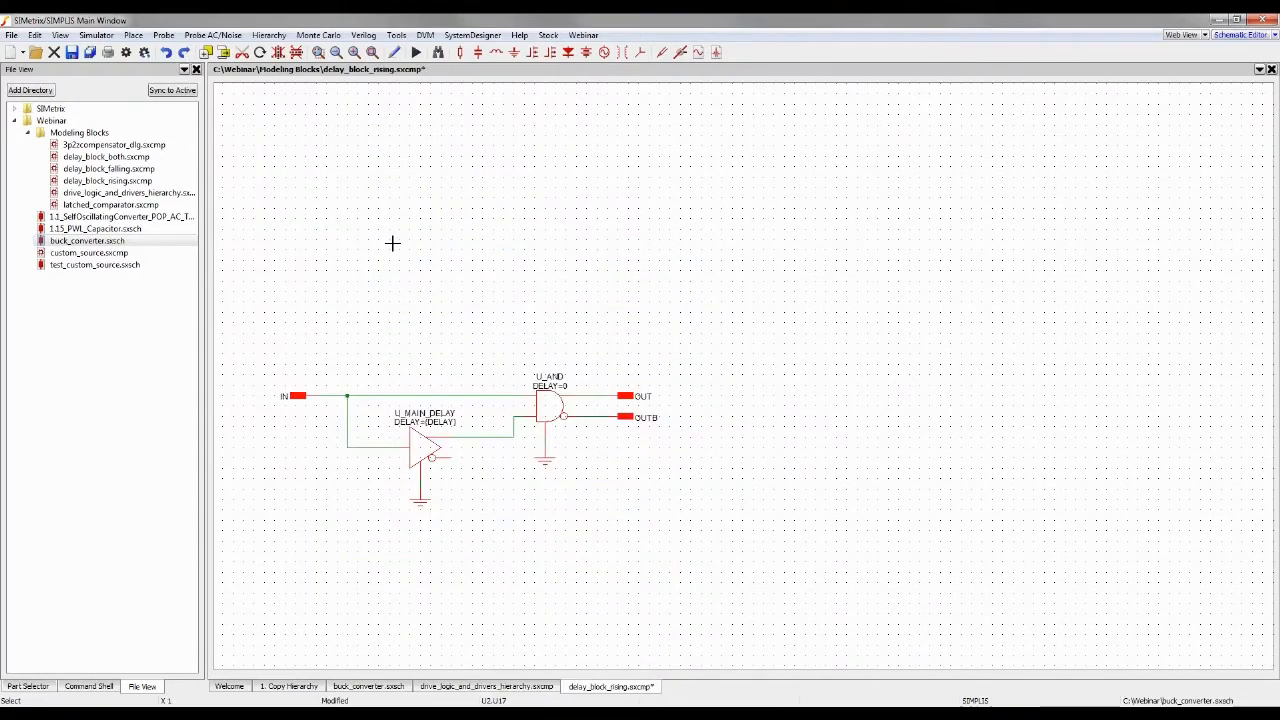
{"action": "left_click", "coordinate": [486, 686]}
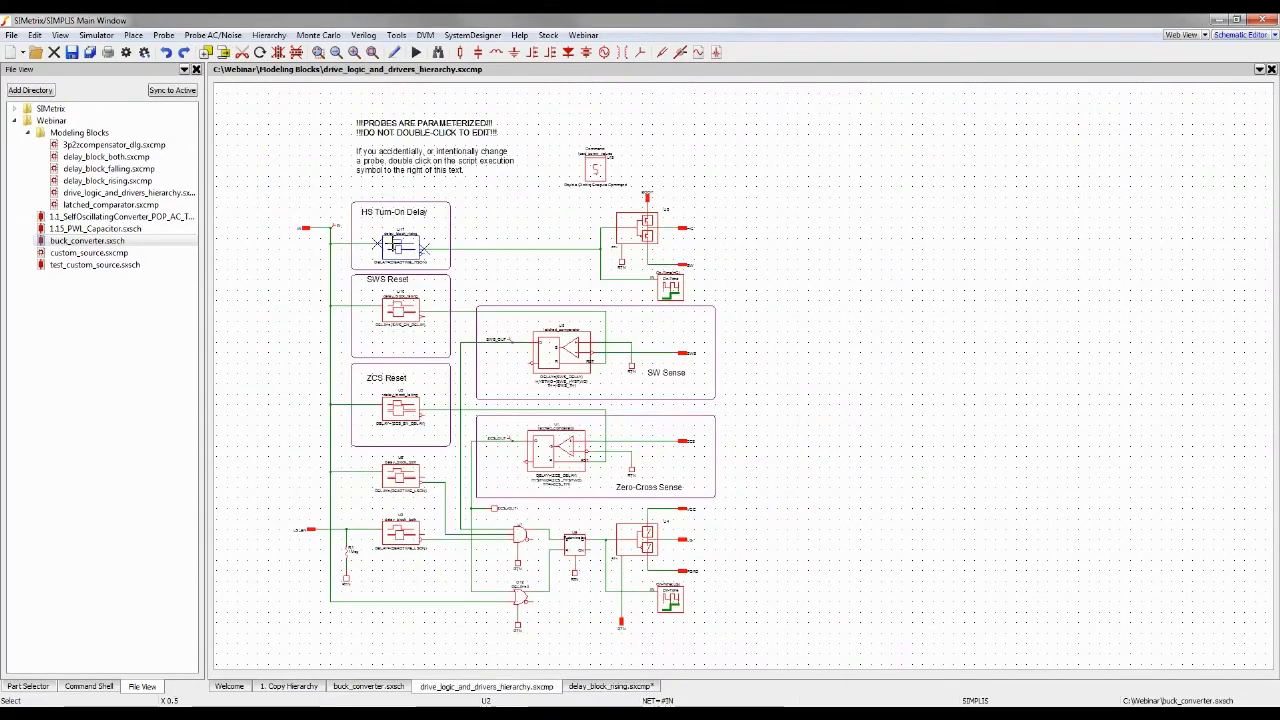
{"action": "left_click", "coordinate": [368, 686]}
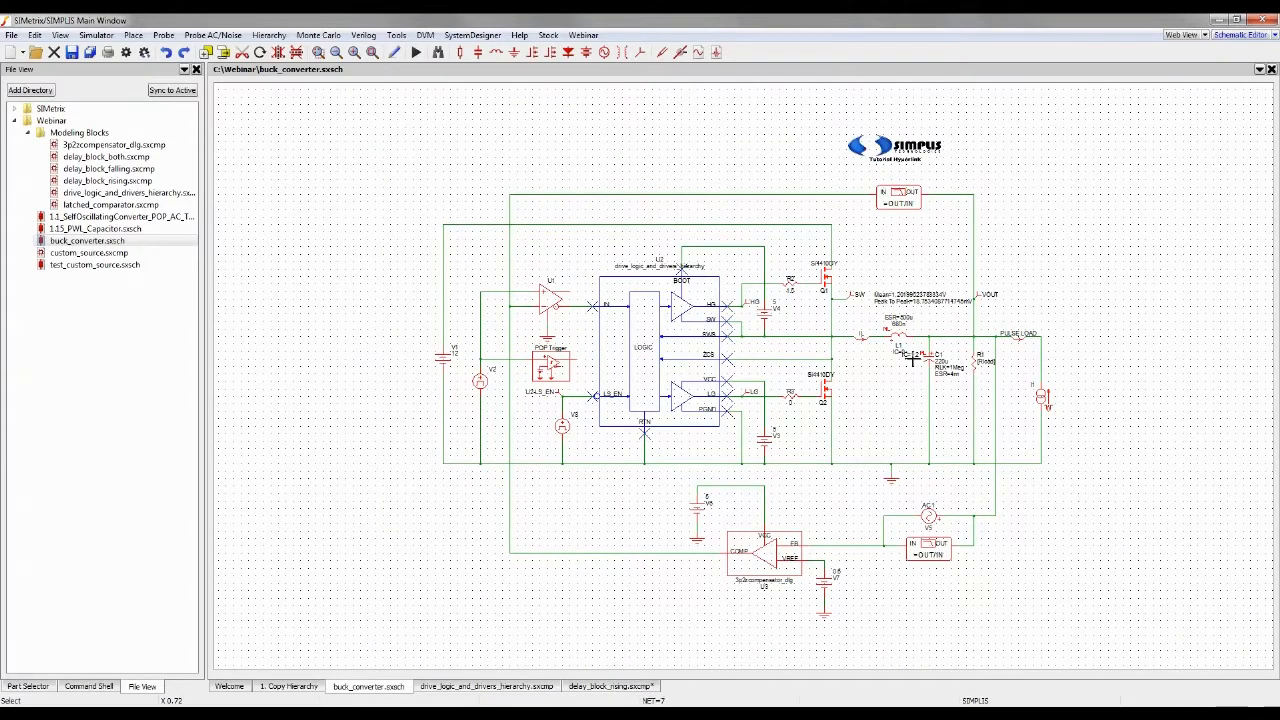
Start Copy Hierarchy and choose a new 'temp' folder as the destination
{"action": "left_click", "coordinate": [12, 36]}
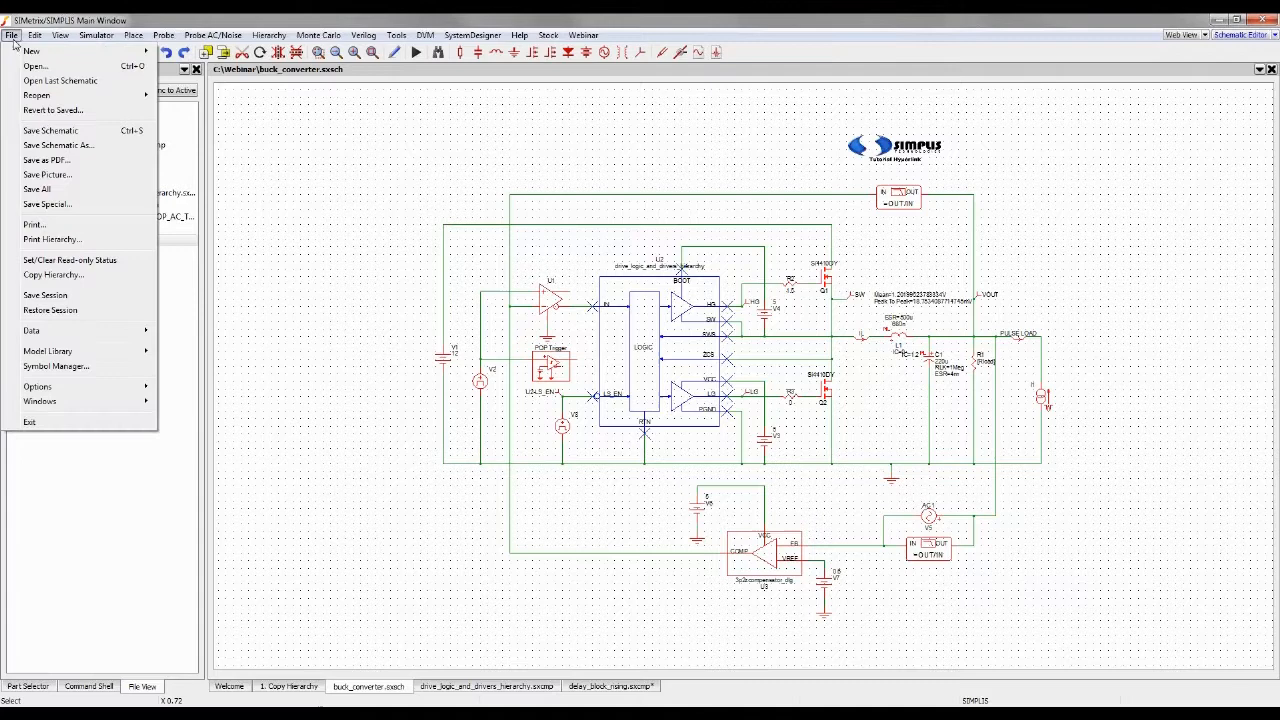
{"action": "mouse_move", "coordinate": [50, 310]}
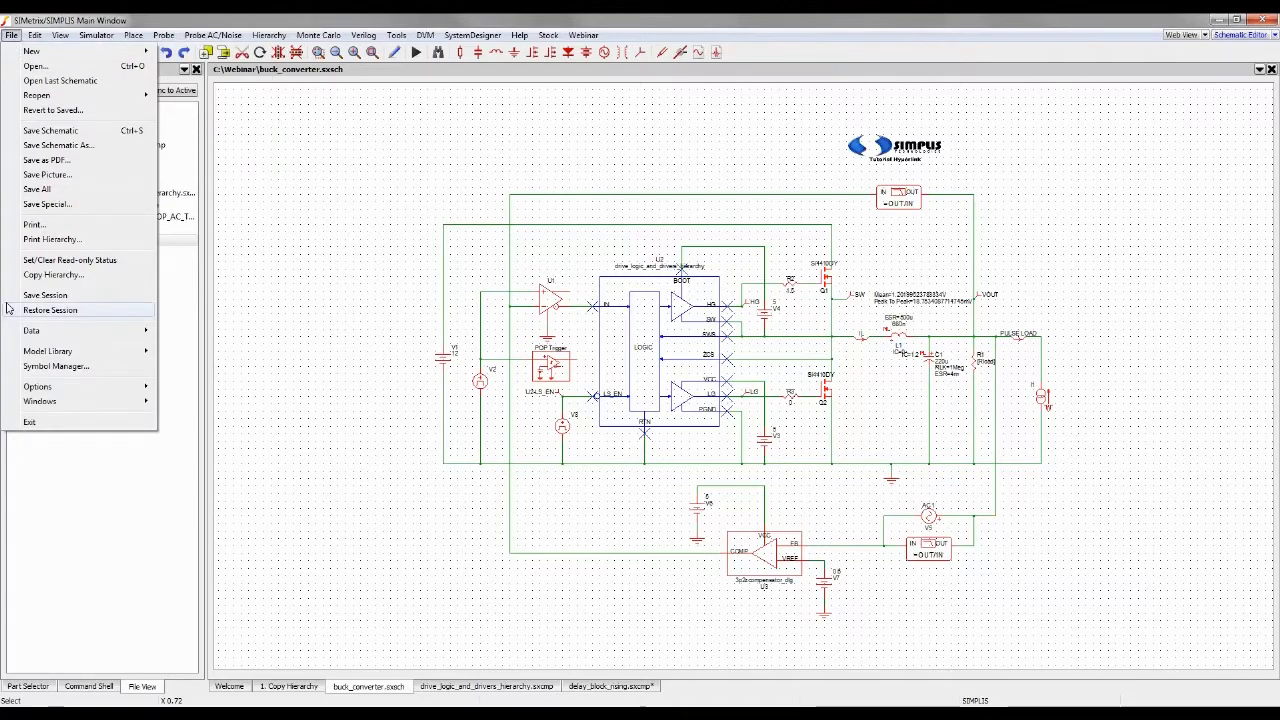
{"action": "mouse_move", "coordinate": [52, 276]}
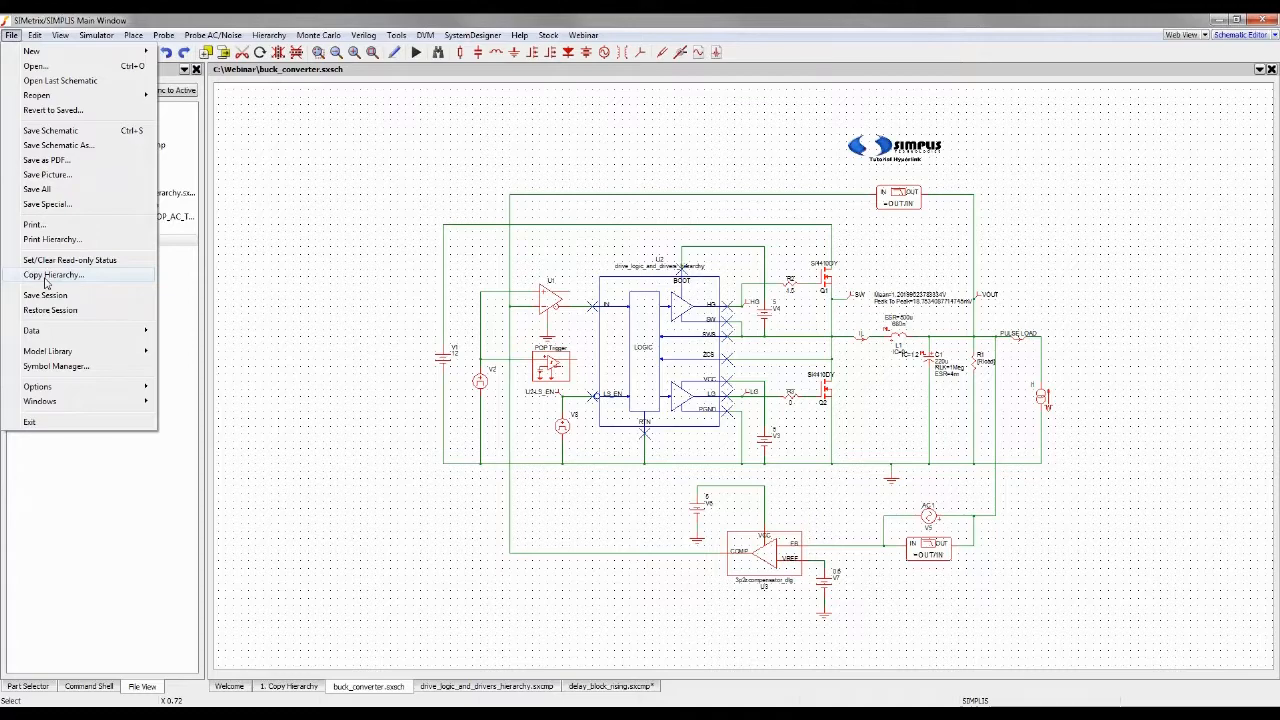
{"action": "left_click", "coordinate": [52, 274]}
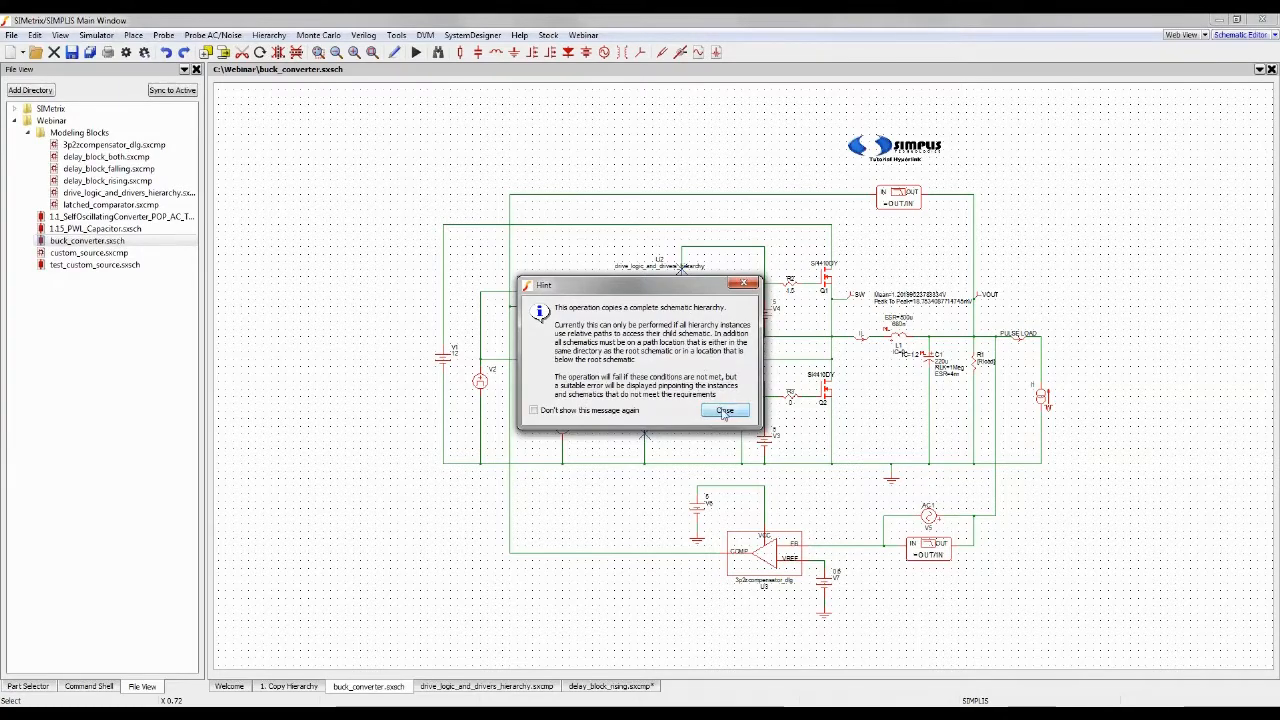
{"action": "left_click", "coordinate": [724, 410]}
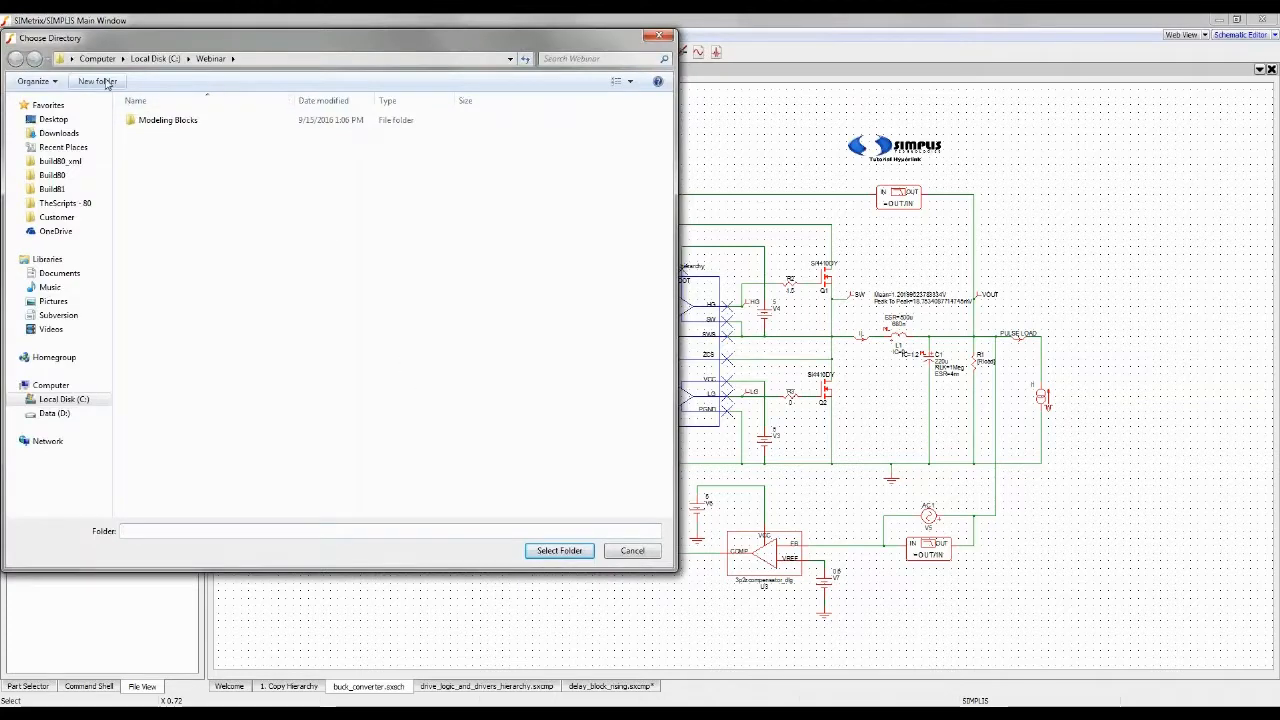
{"action": "left_click", "coordinate": [96, 80]}
{"action": "type", "text": "temp"}
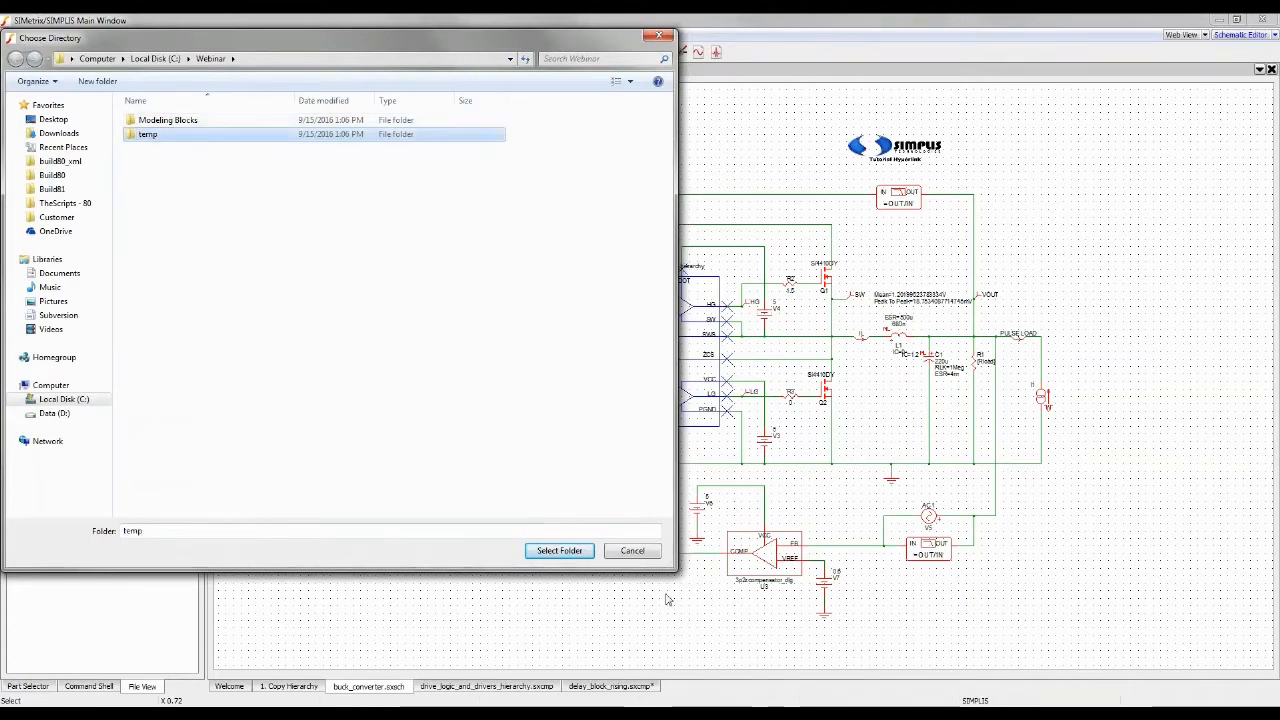
{"action": "left_click", "coordinate": [558, 552]}
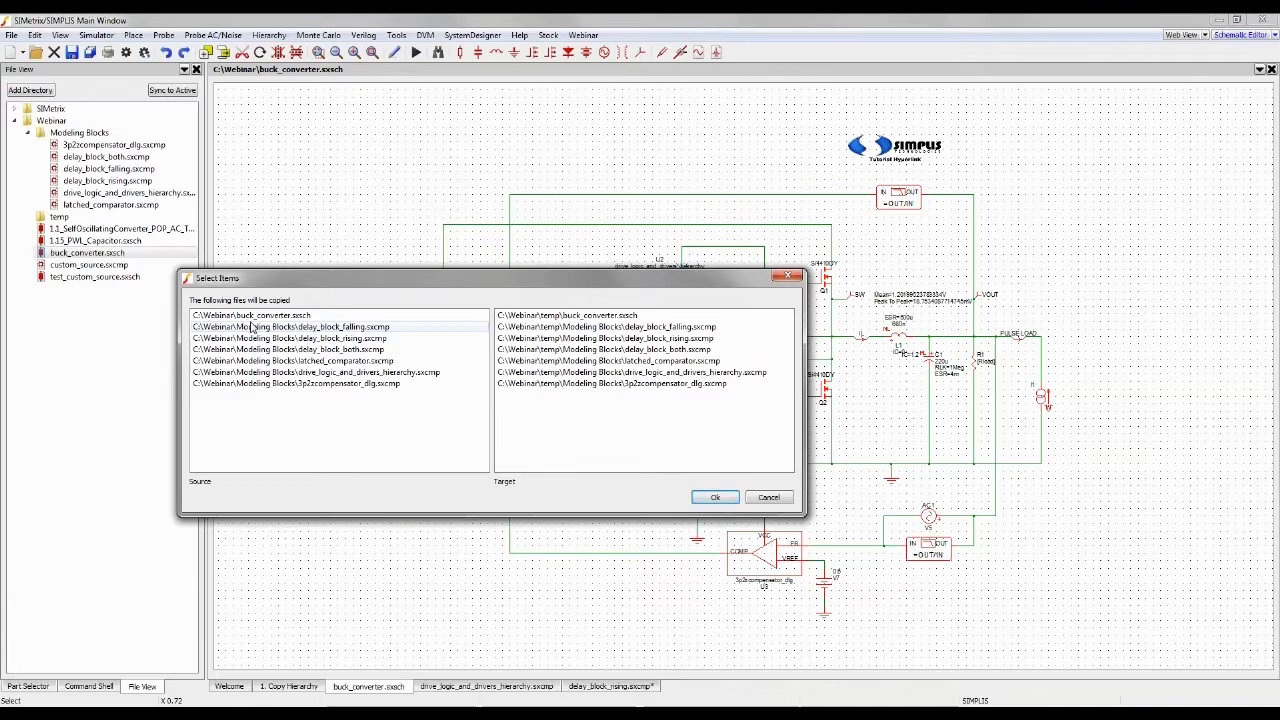
Confirm copying buck_converter and its sub-schematics into the temp folder
{"action": "left_click", "coordinate": [250, 316]}
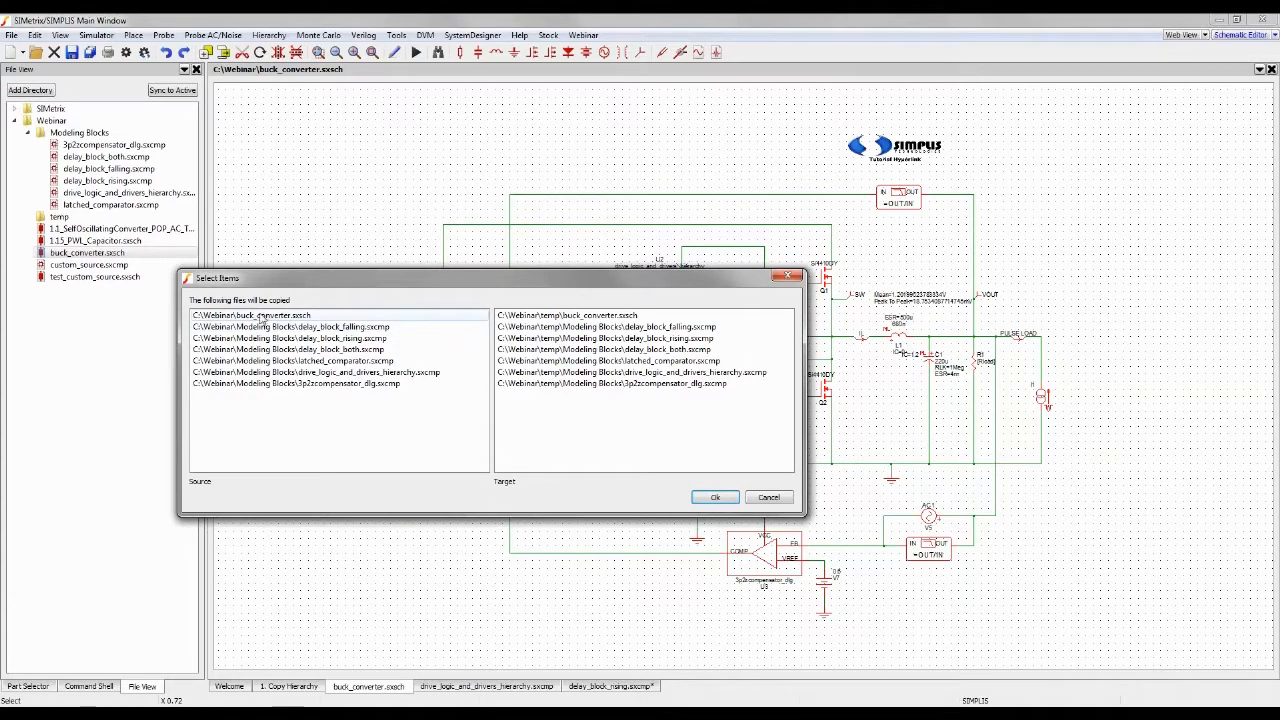
{"action": "left_click", "coordinate": [290, 326]}
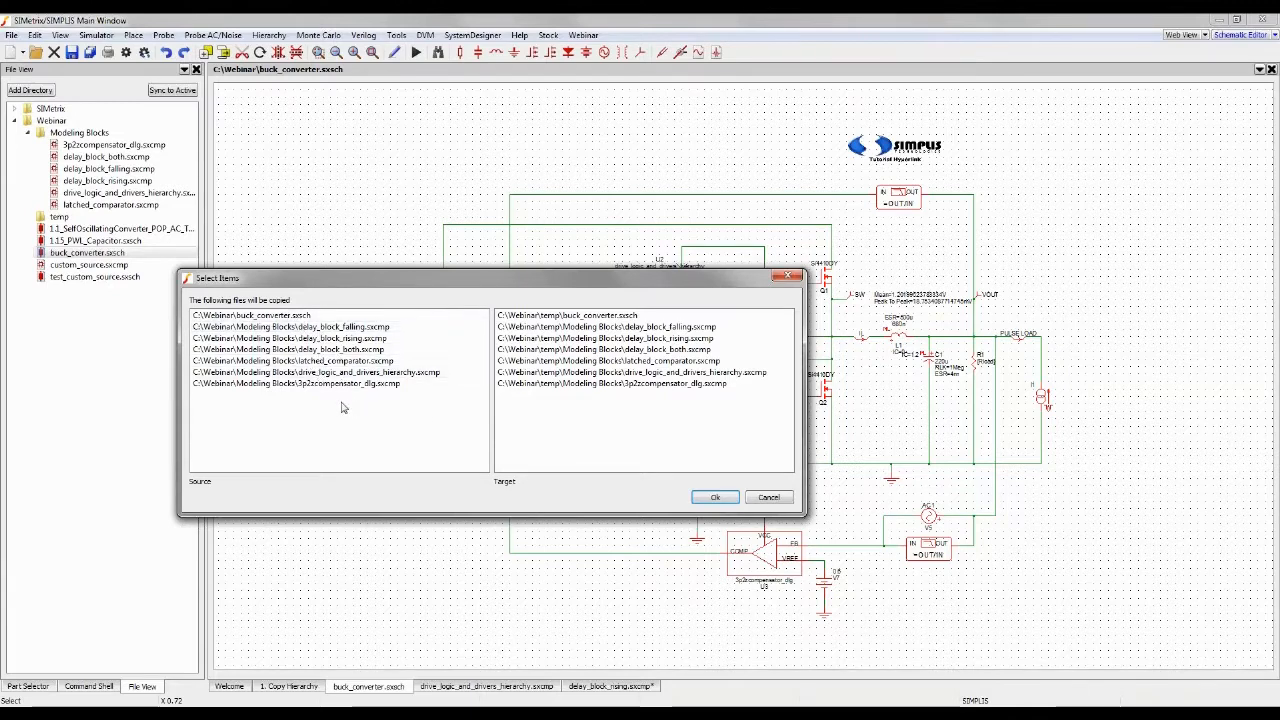
{"action": "left_click", "coordinate": [714, 496]}
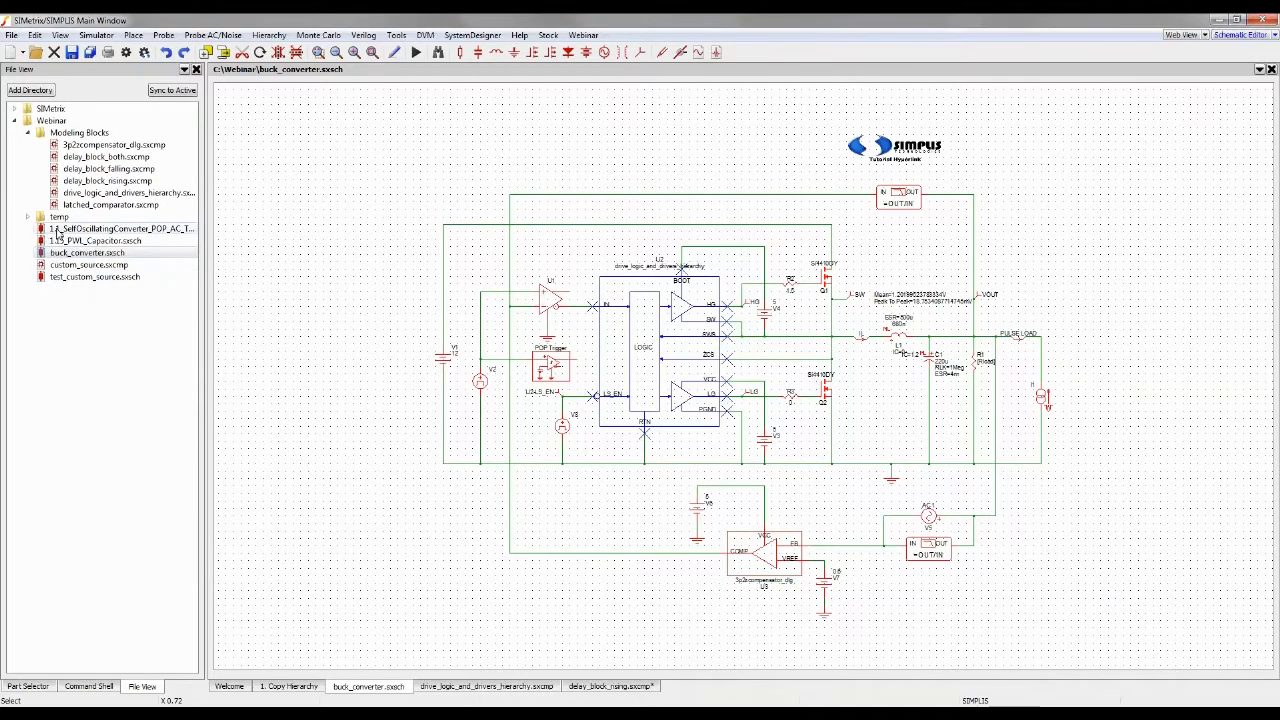
Inspect the temp folder contents including the copied Modeling Blocks subfolder
{"action": "left_click", "coordinate": [30, 216]}
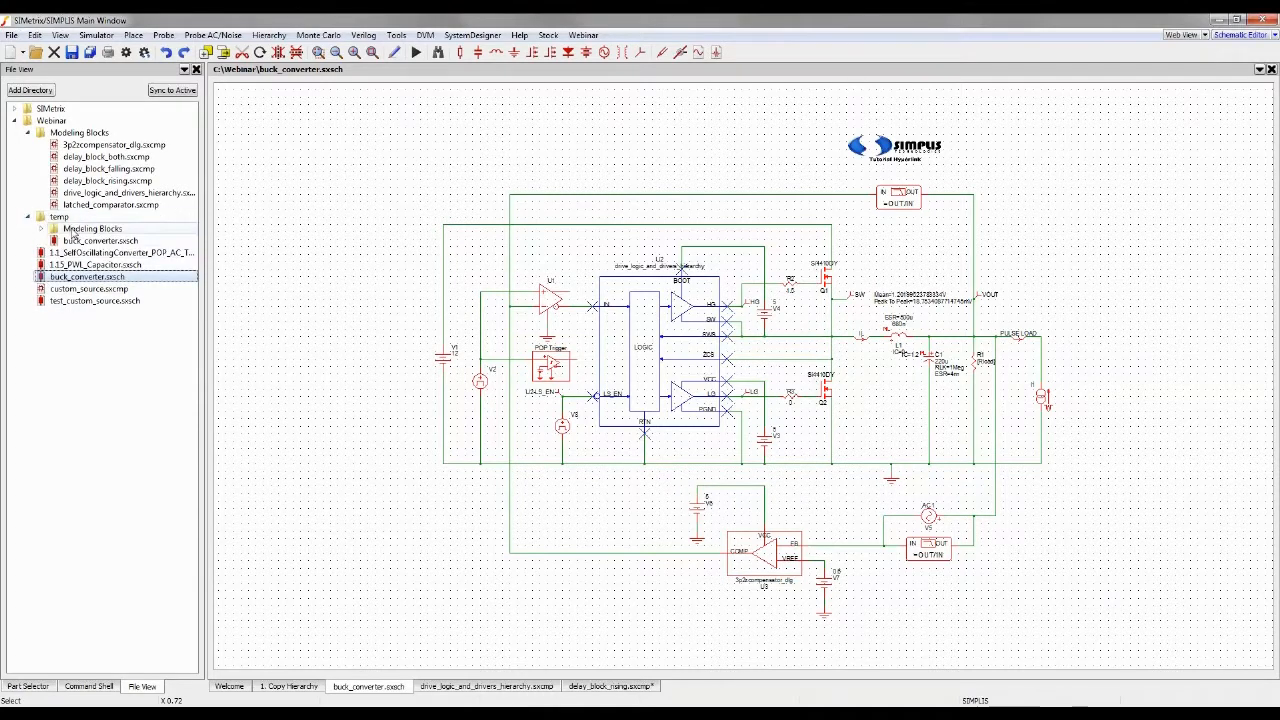
{"action": "left_click", "coordinate": [100, 240]}
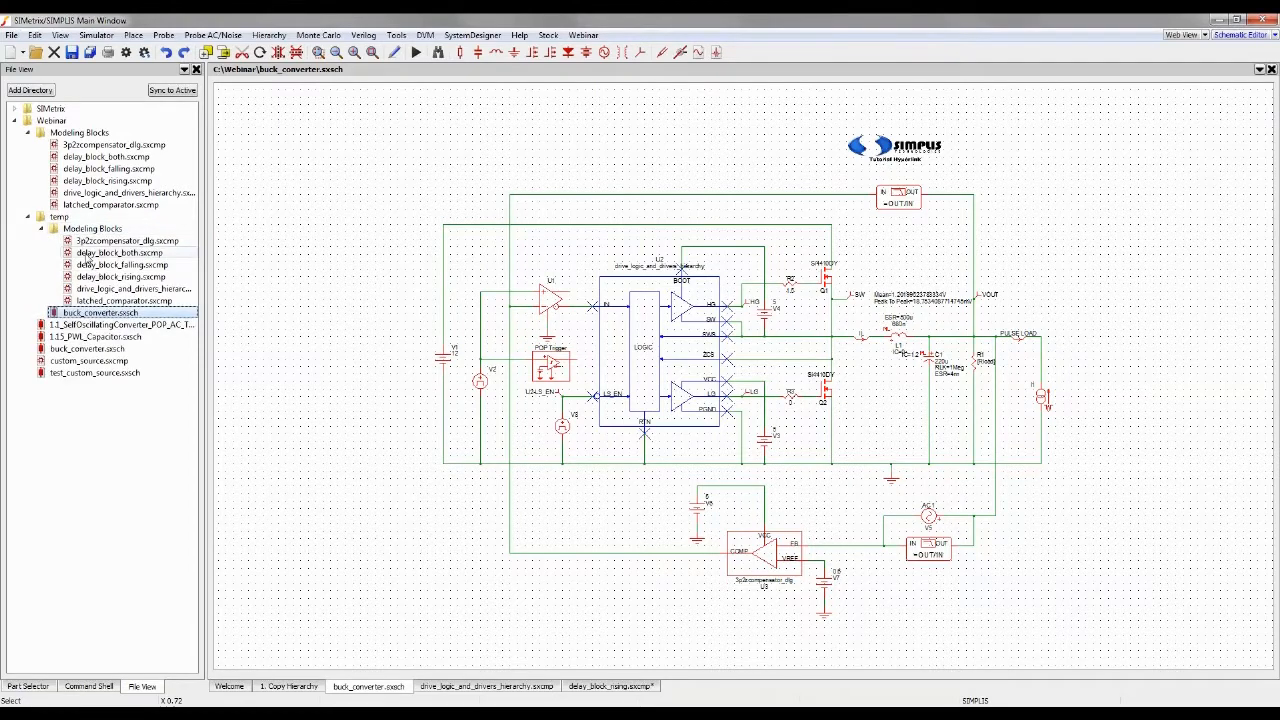
{"action": "left_click", "coordinate": [28, 228]}
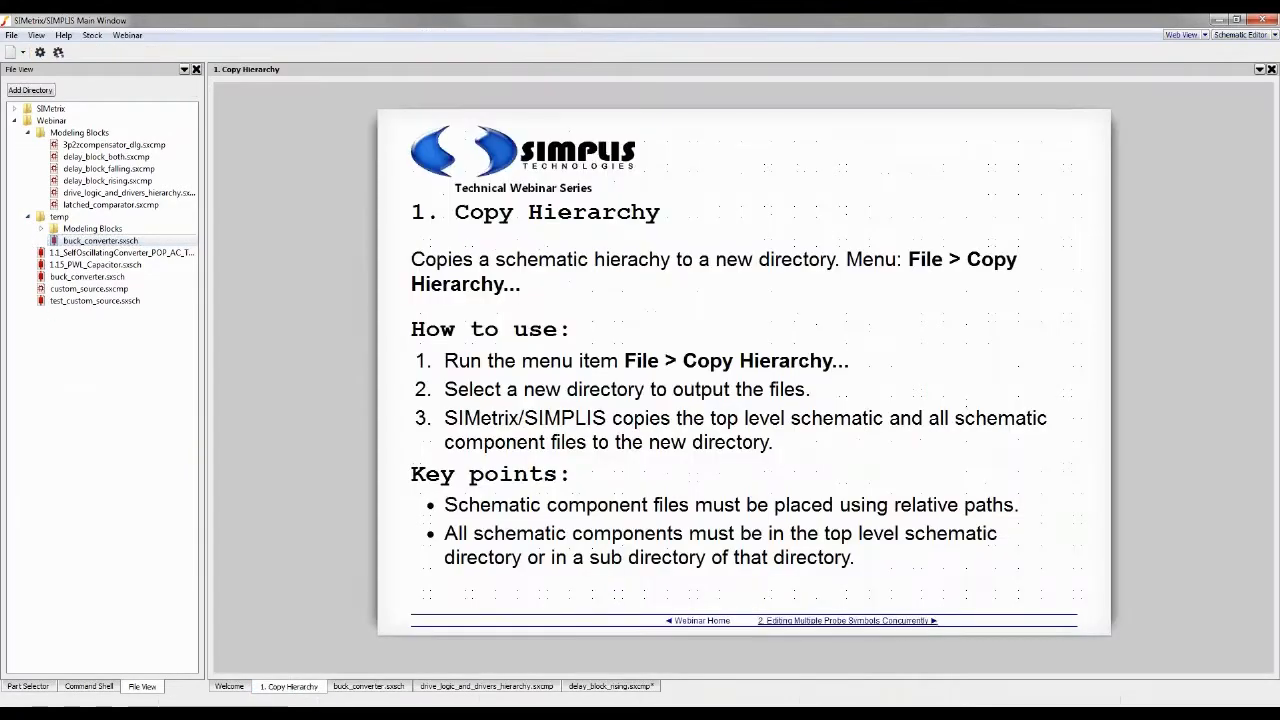
Advance to the '2. Editing Multiple Probe Symbols Concurrently' tip page
{"action": "left_click", "coordinate": [846, 620]}
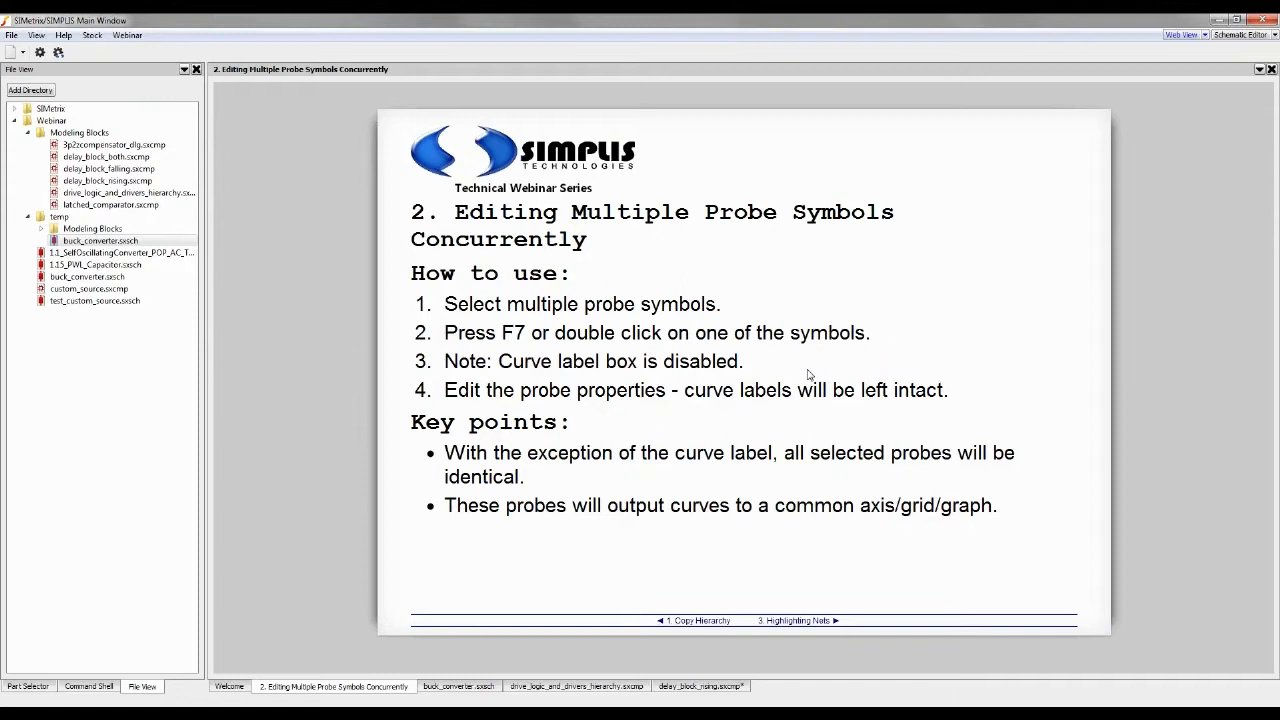
{"action": "mouse_move", "coordinate": [688, 282]}
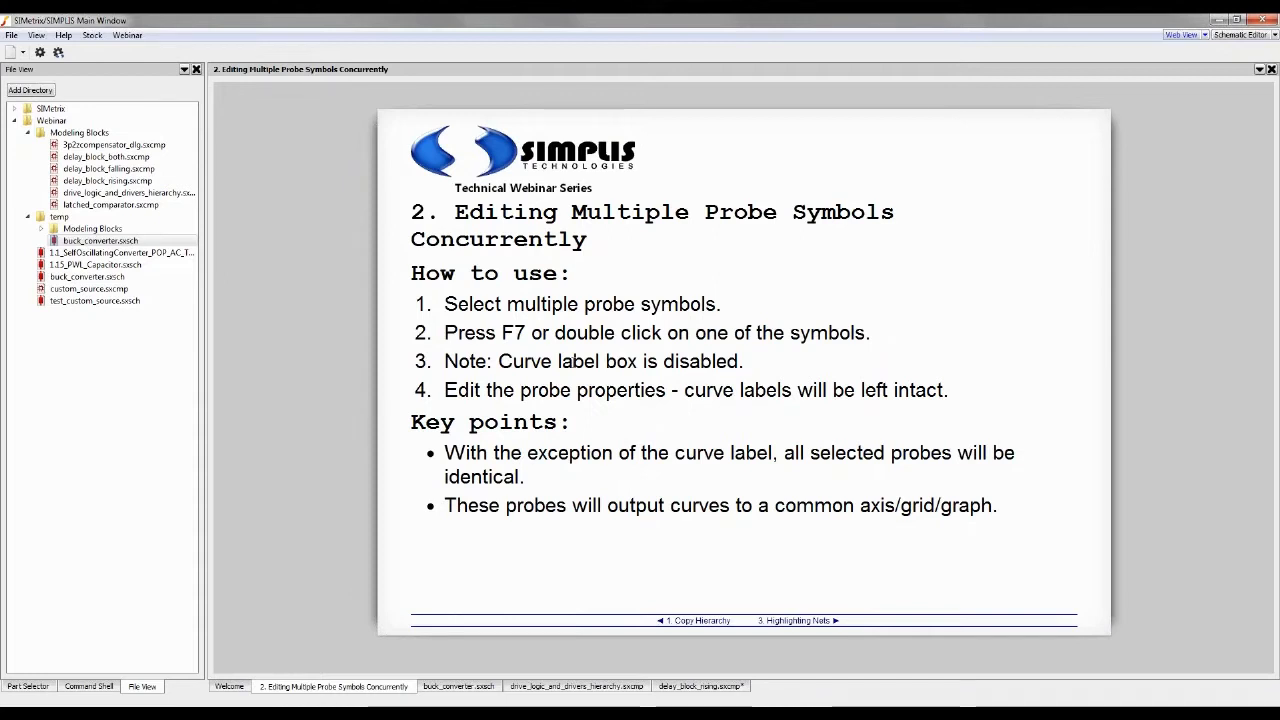
{"action": "mouse_move", "coordinate": [668, 408]}
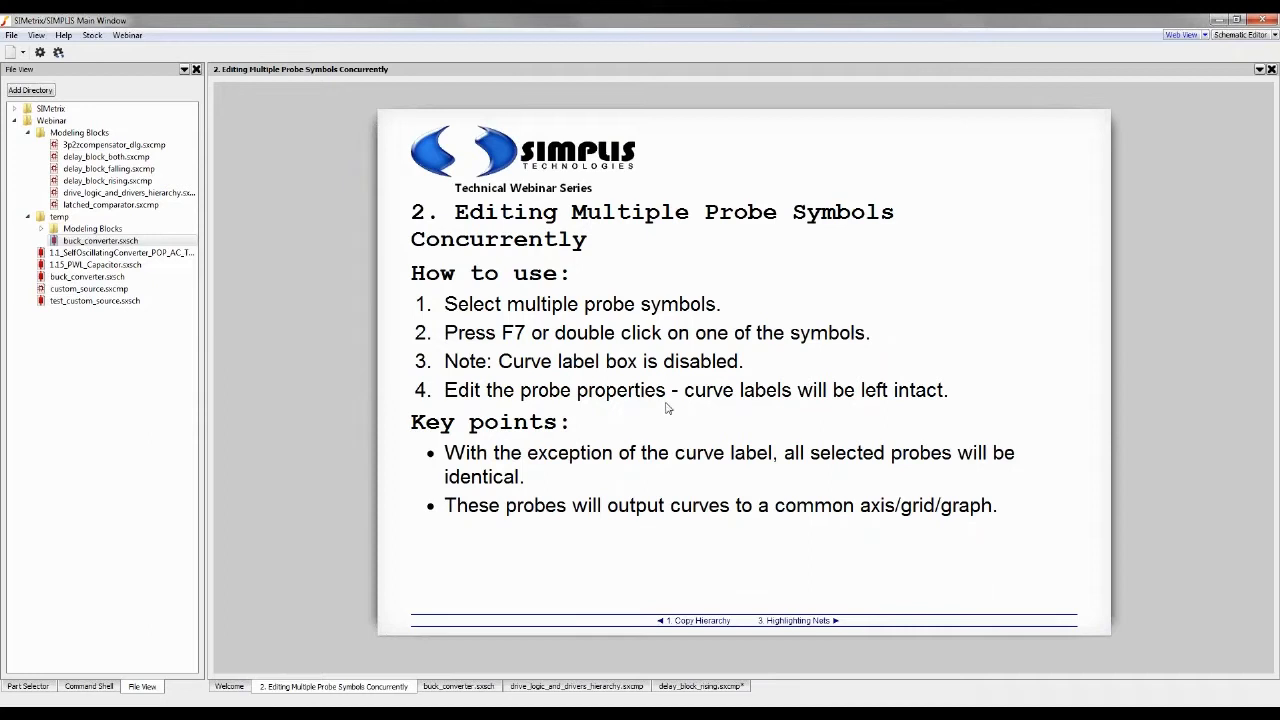
{"action": "mouse_move", "coordinate": [760, 396]}
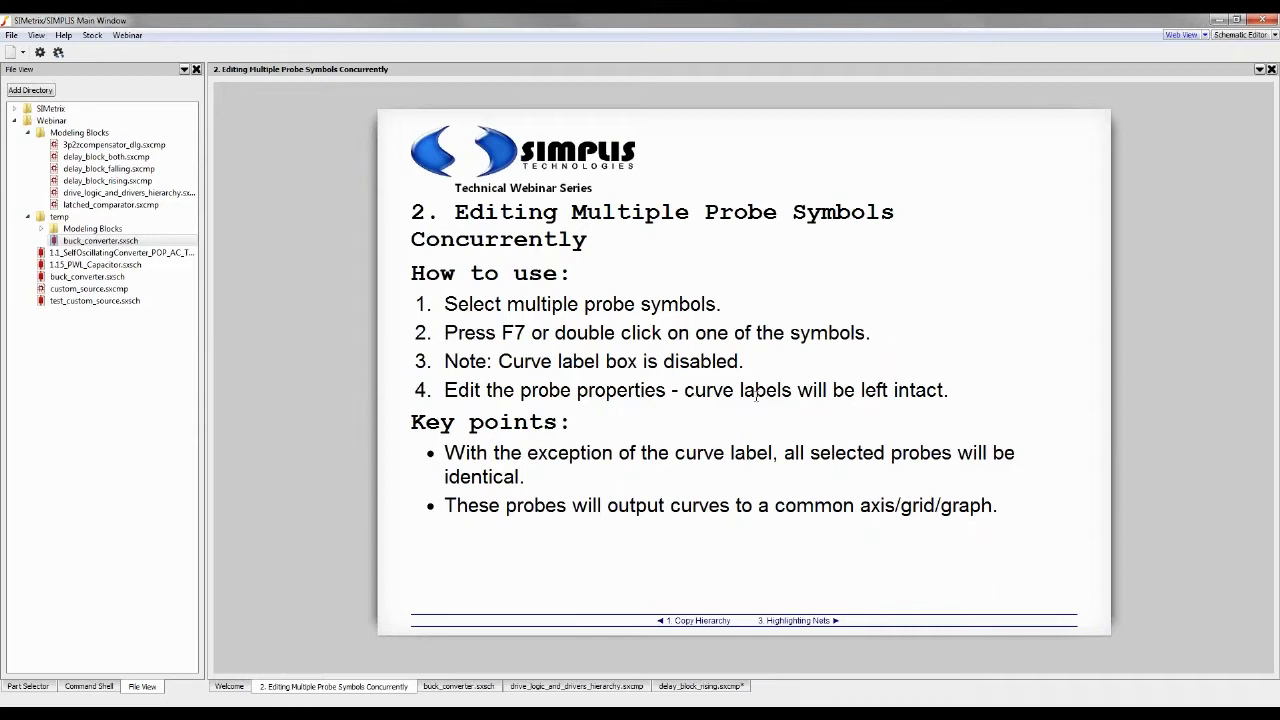
{"action": "mouse_move", "coordinate": [600, 450]}
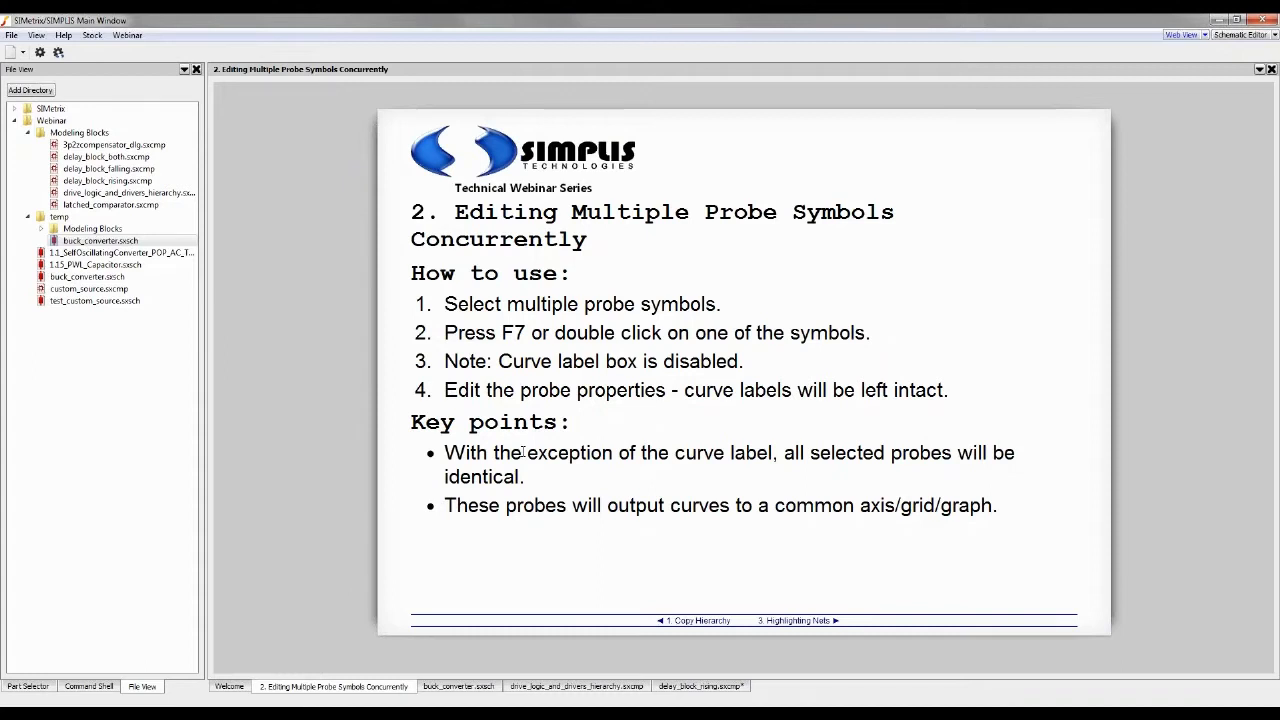
{"action": "mouse_move", "coordinate": [536, 500]}
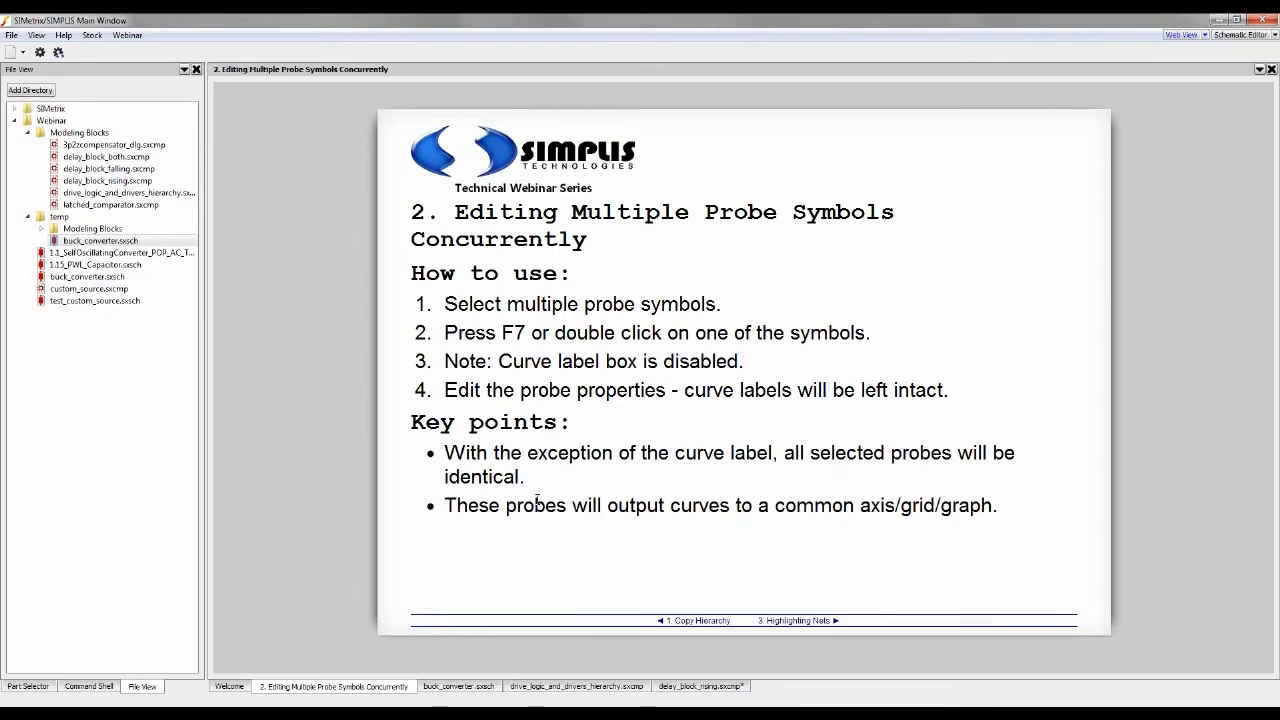
{"action": "left_click", "coordinate": [576, 686]}
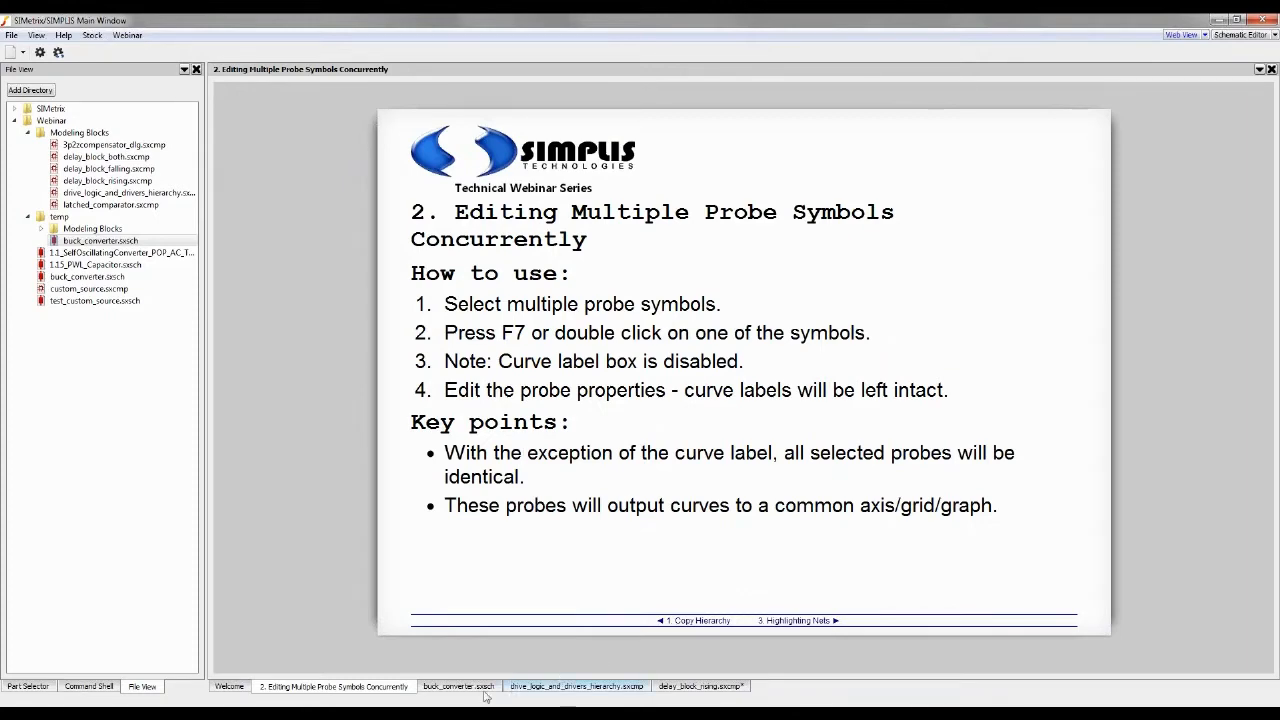
Edit the selected buck converter probes to use a separate grid with axis name 'gates'
{"action": "left_click", "coordinate": [458, 686]}
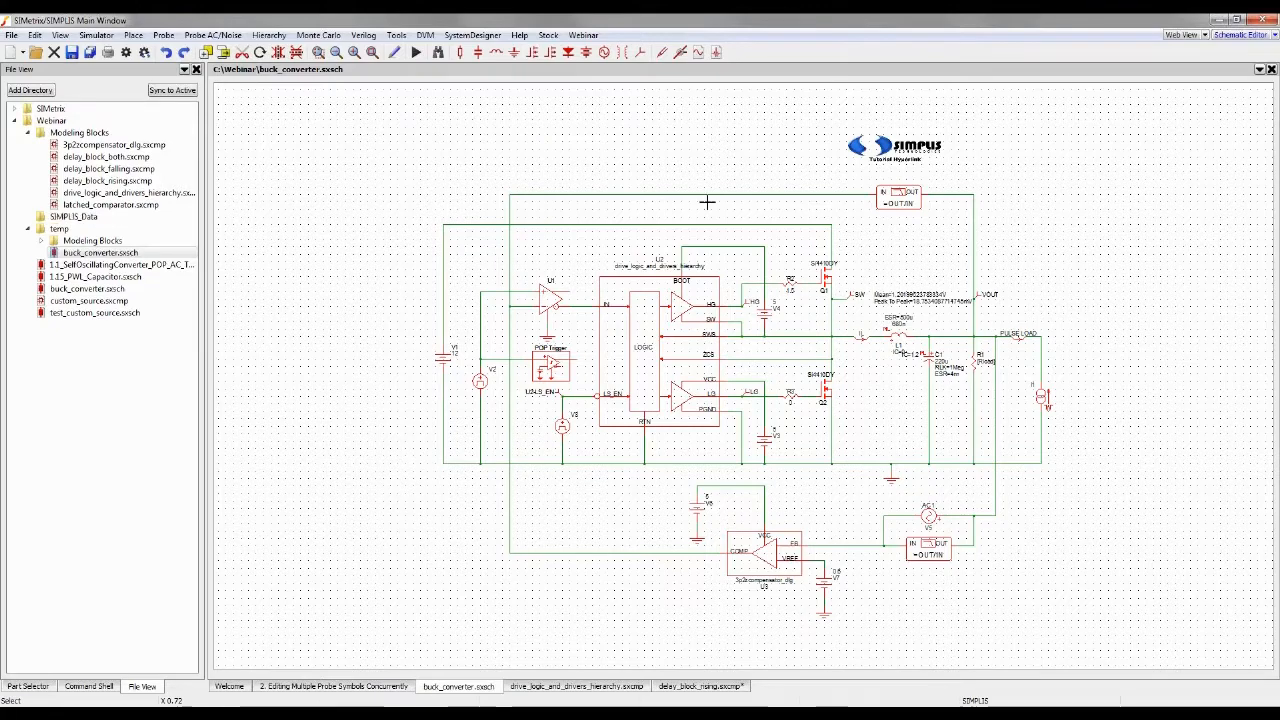
{"action": "left_click", "coordinate": [416, 52]}
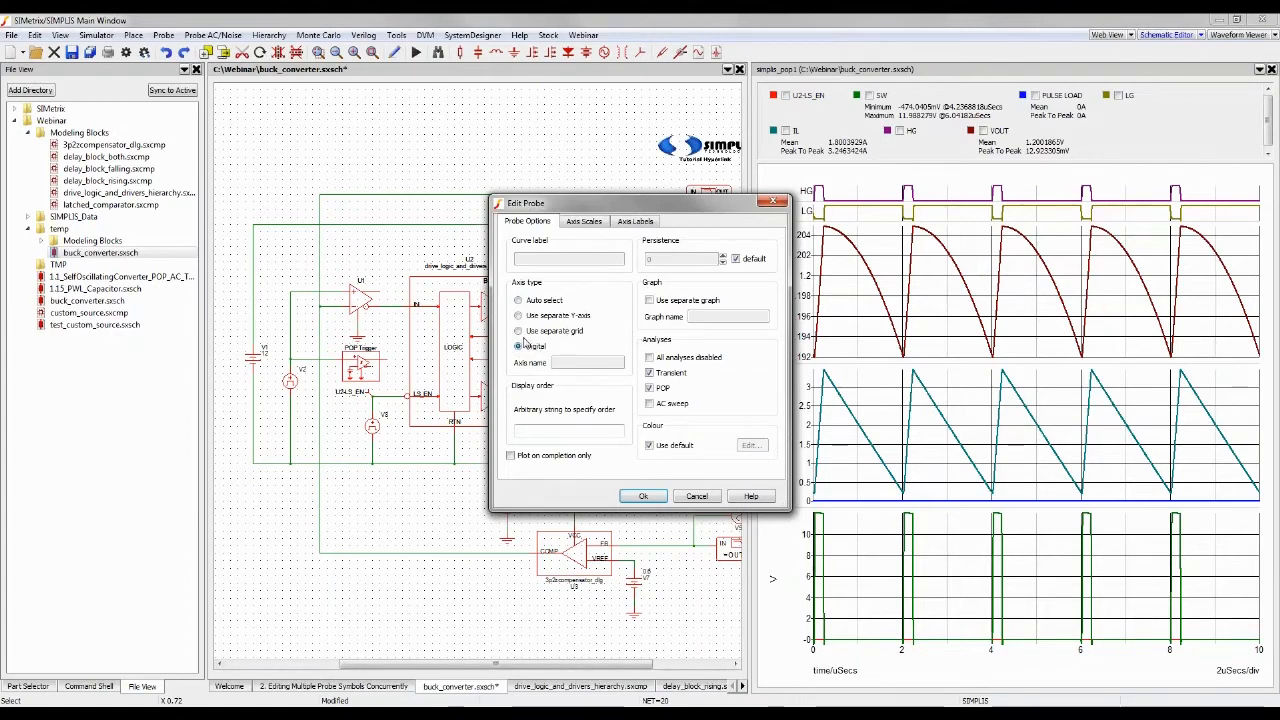
{"action": "left_click", "coordinate": [520, 332]}
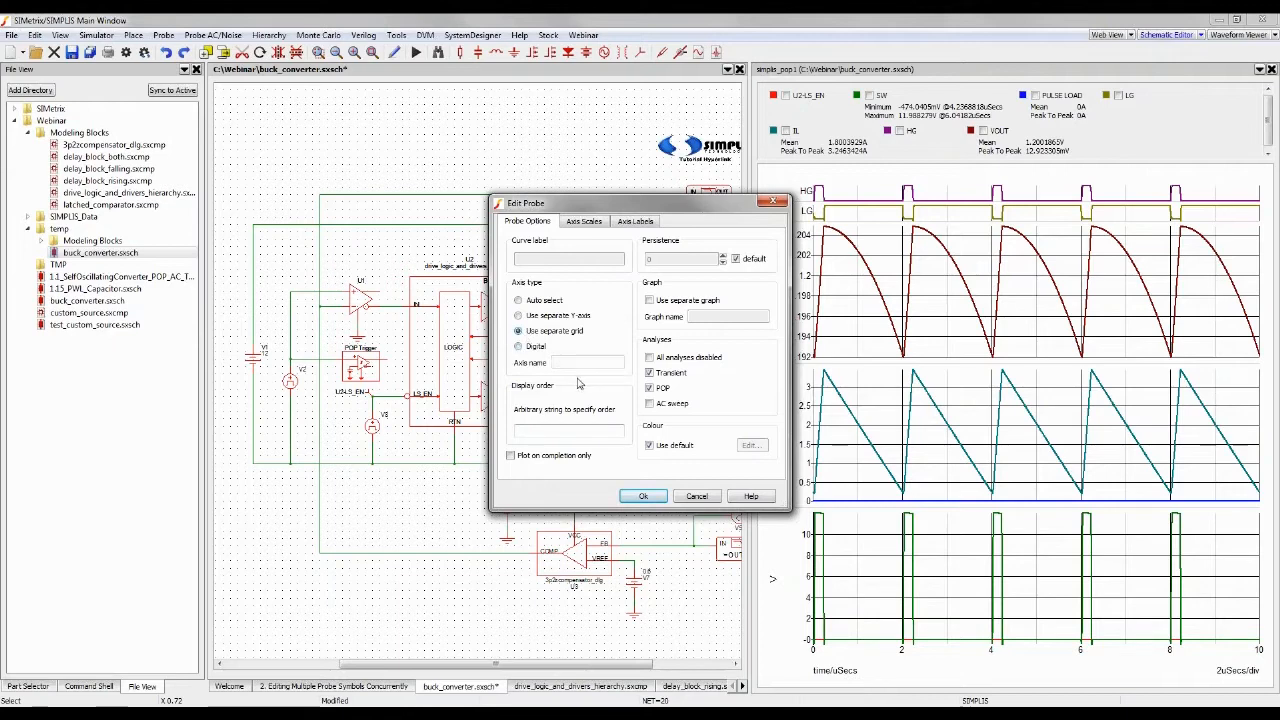
{"action": "left_click", "coordinate": [584, 362]}
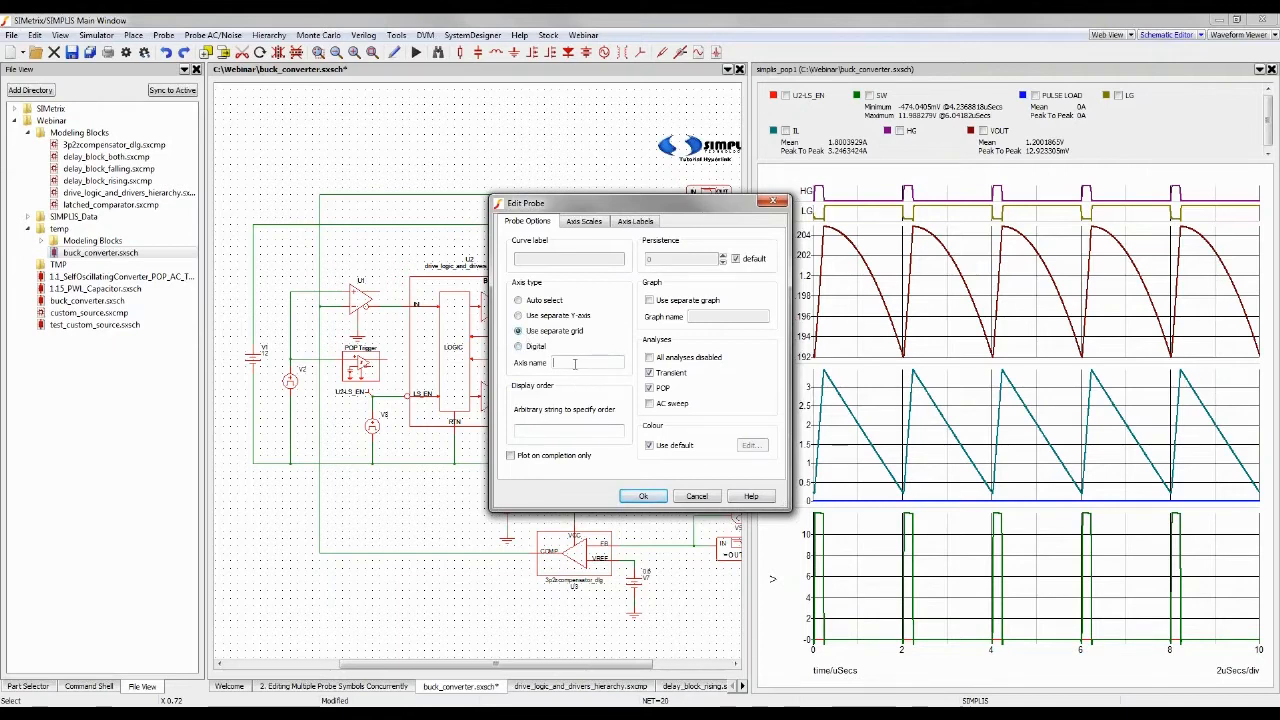
{"action": "type", "text": "g"}
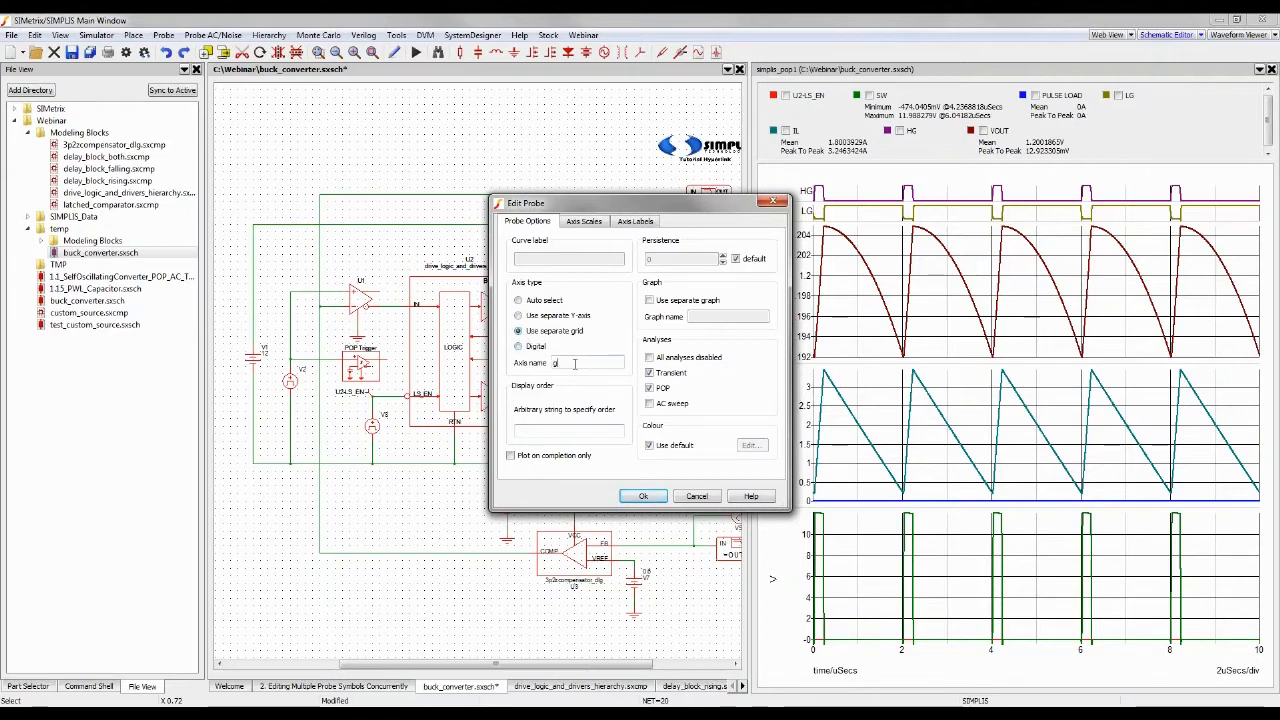
{"action": "type", "text": "ate1"}
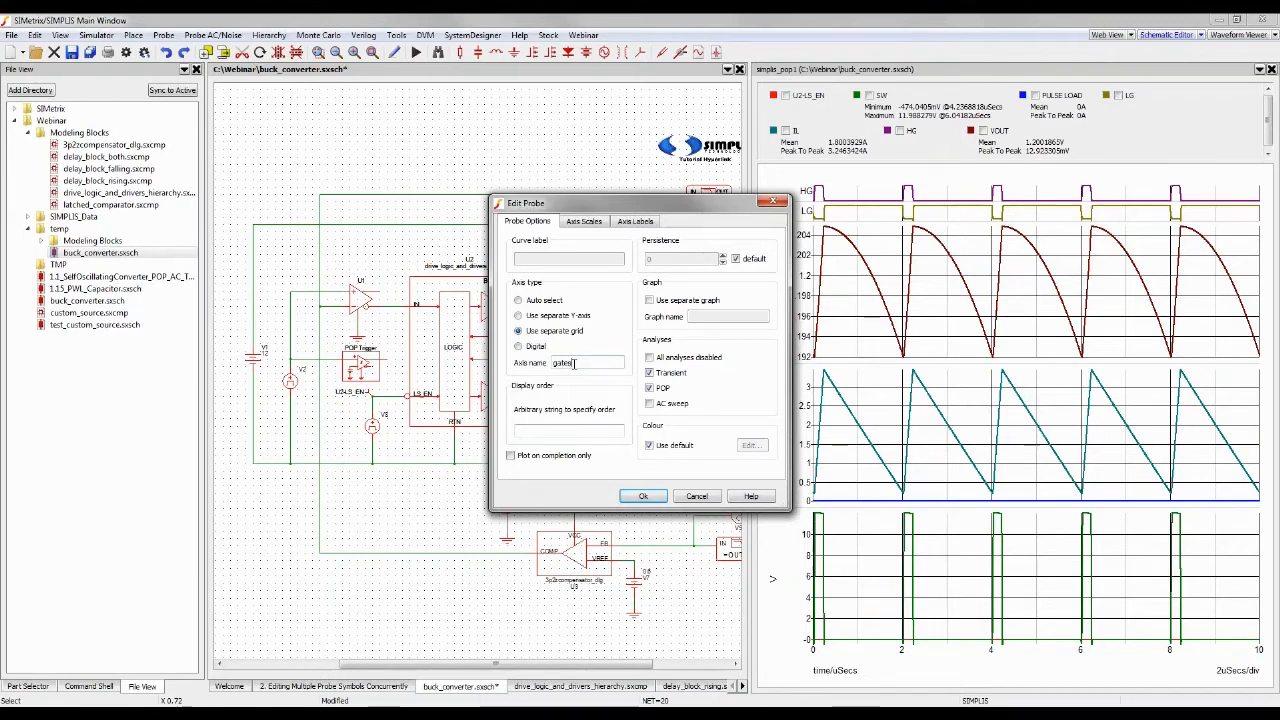
{"action": "left_click", "coordinate": [650, 300]}
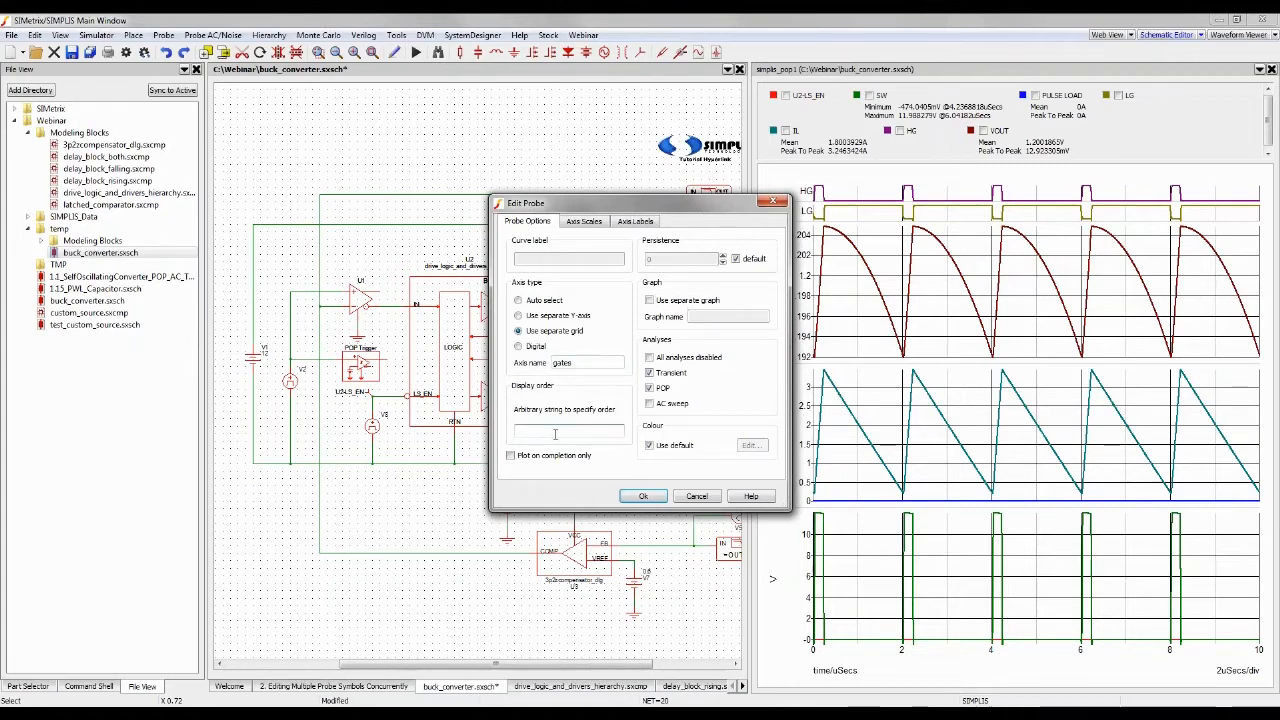
{"action": "type", "text": "0"}
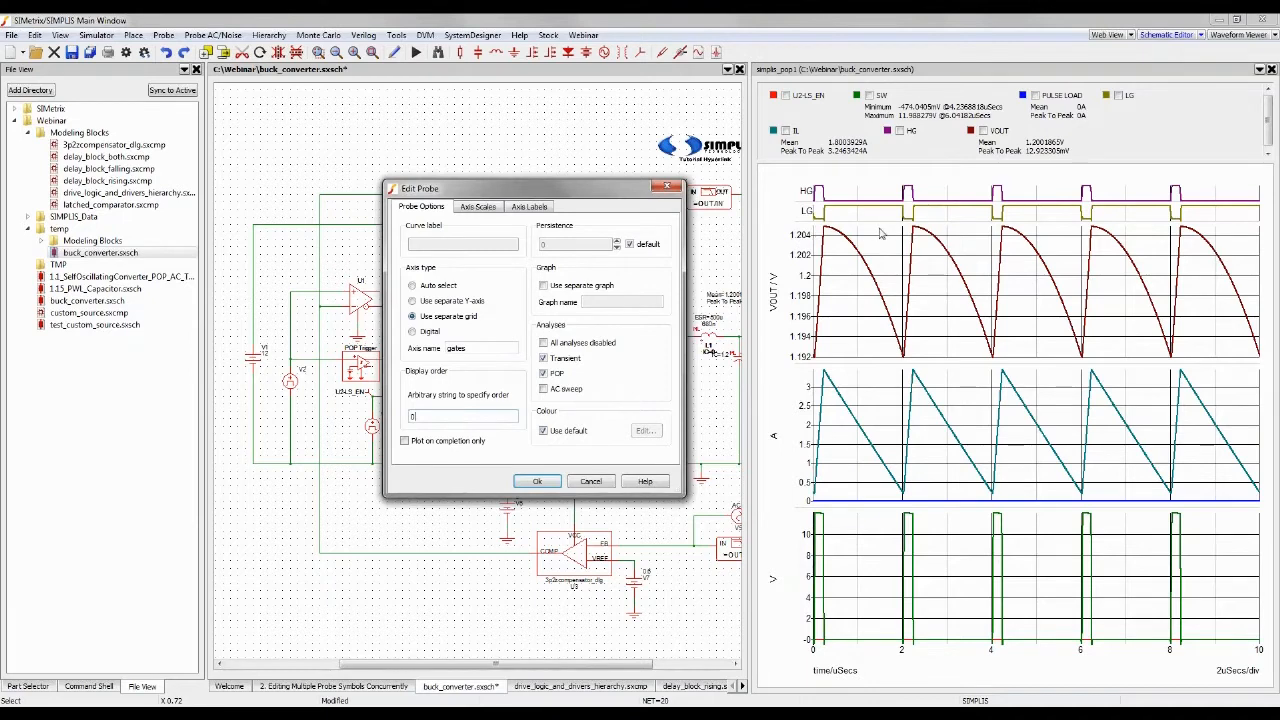
{"action": "mouse_move", "coordinate": [956, 364]}
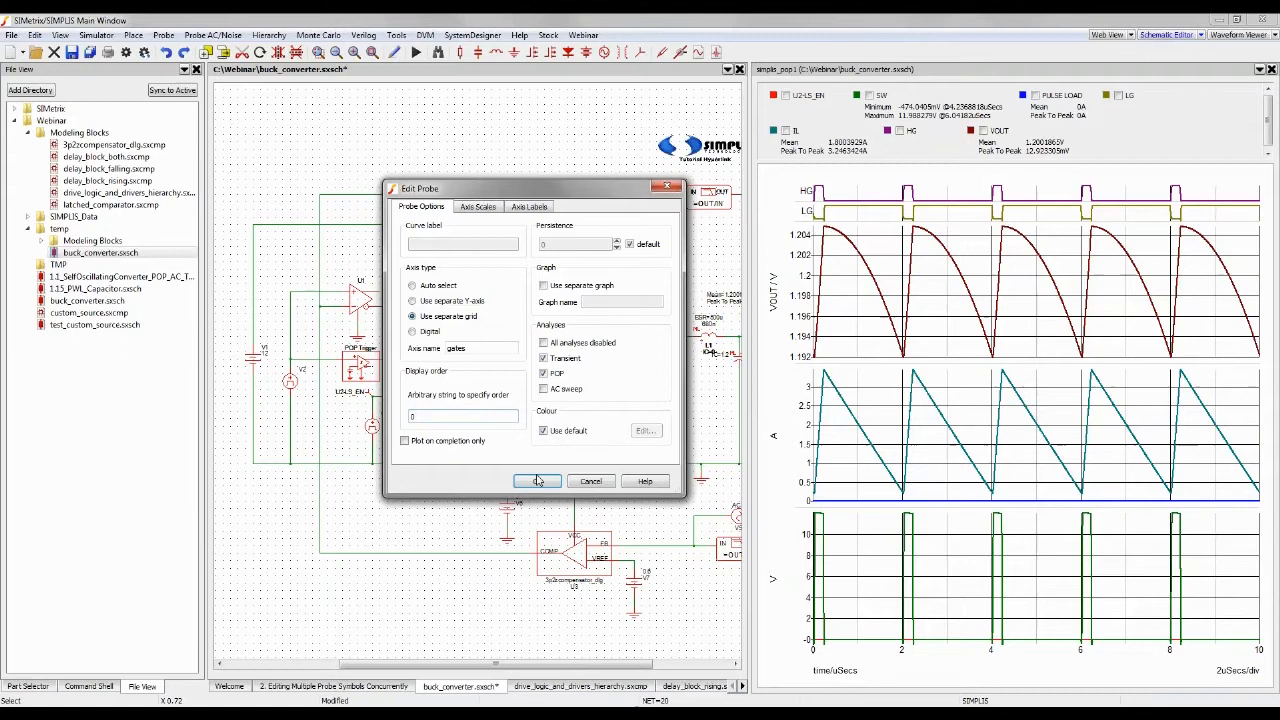
Apply the gates separate-grid settings to the probes and return to the schematic
{"action": "left_click", "coordinate": [536, 480]}
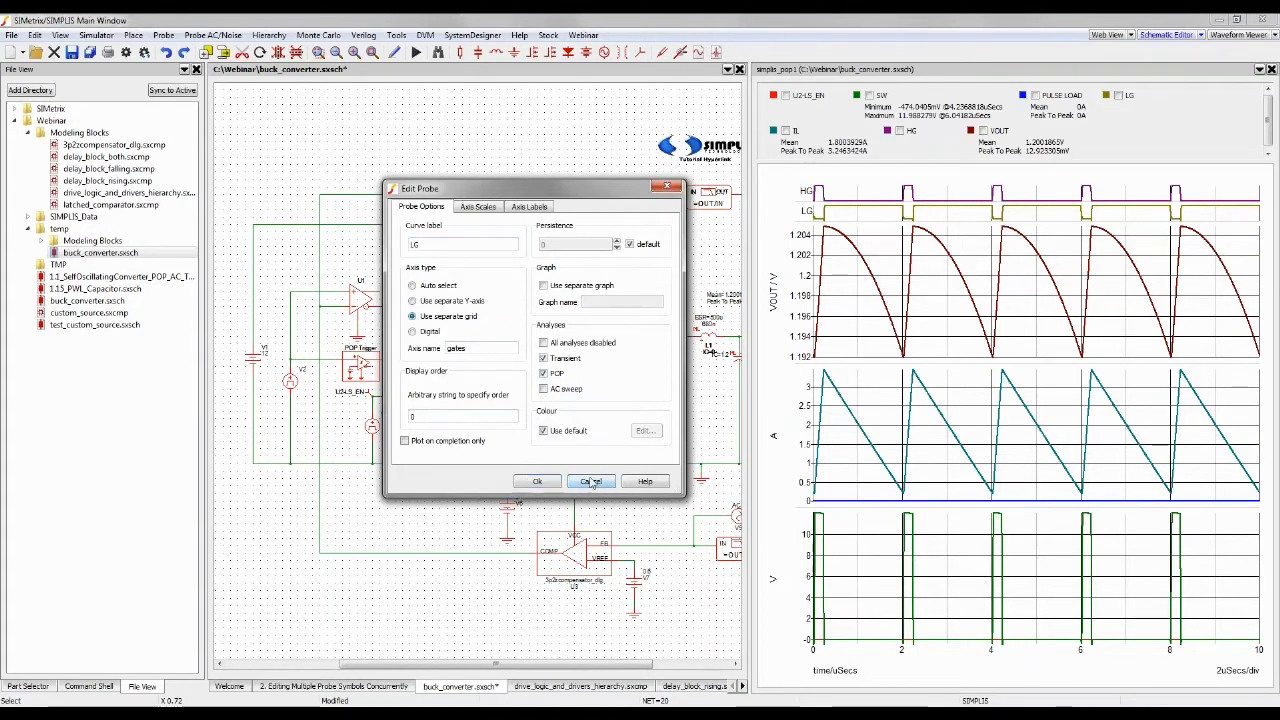
{"action": "left_click", "coordinate": [592, 480]}
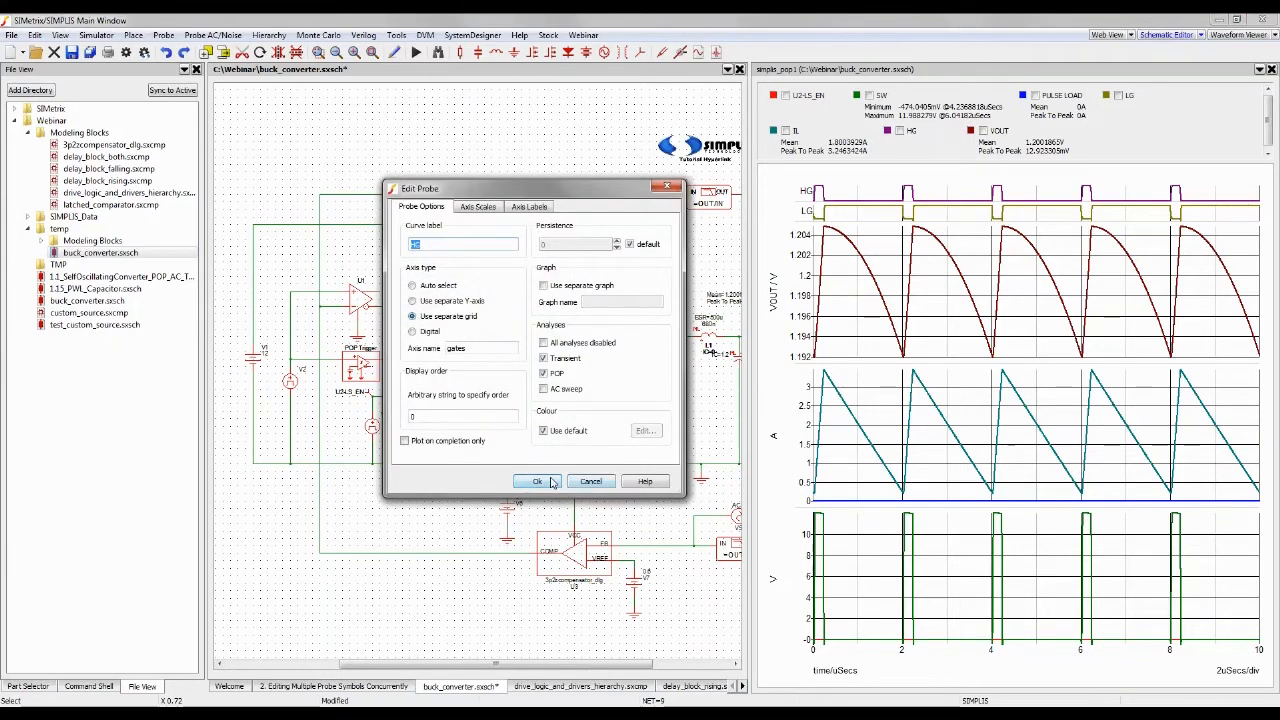
{"action": "left_click", "coordinate": [536, 480]}
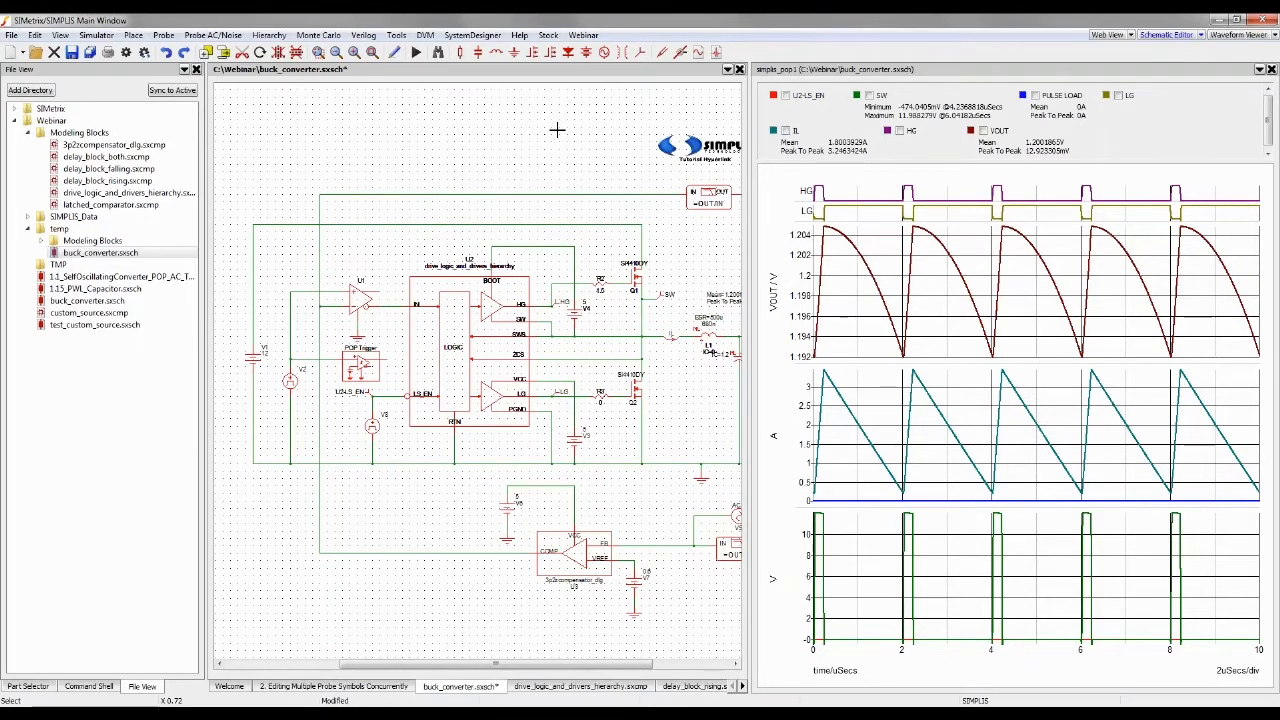
Rerun the simulation so the gate probes plot on their own grid above VOUT
{"action": "left_click", "coordinate": [416, 52]}
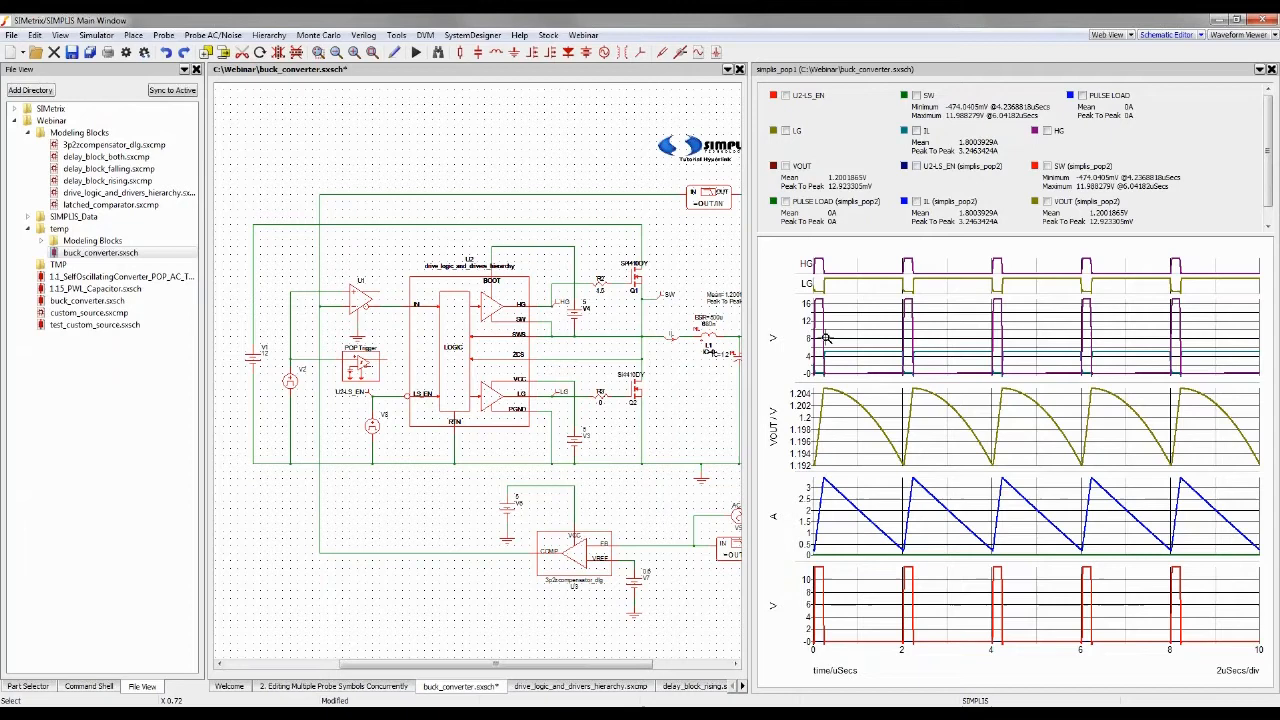
{"action": "mouse_move", "coordinate": [824, 336]}
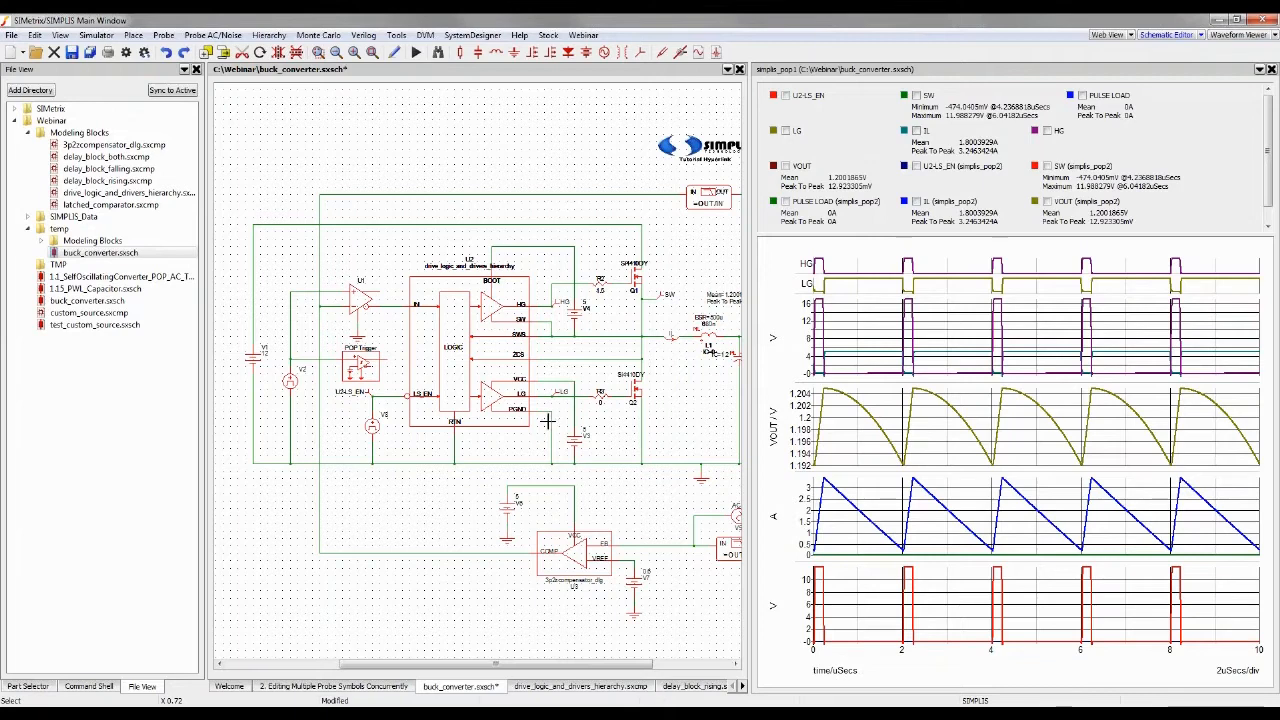
{"action": "mouse_move", "coordinate": [630, 638]}
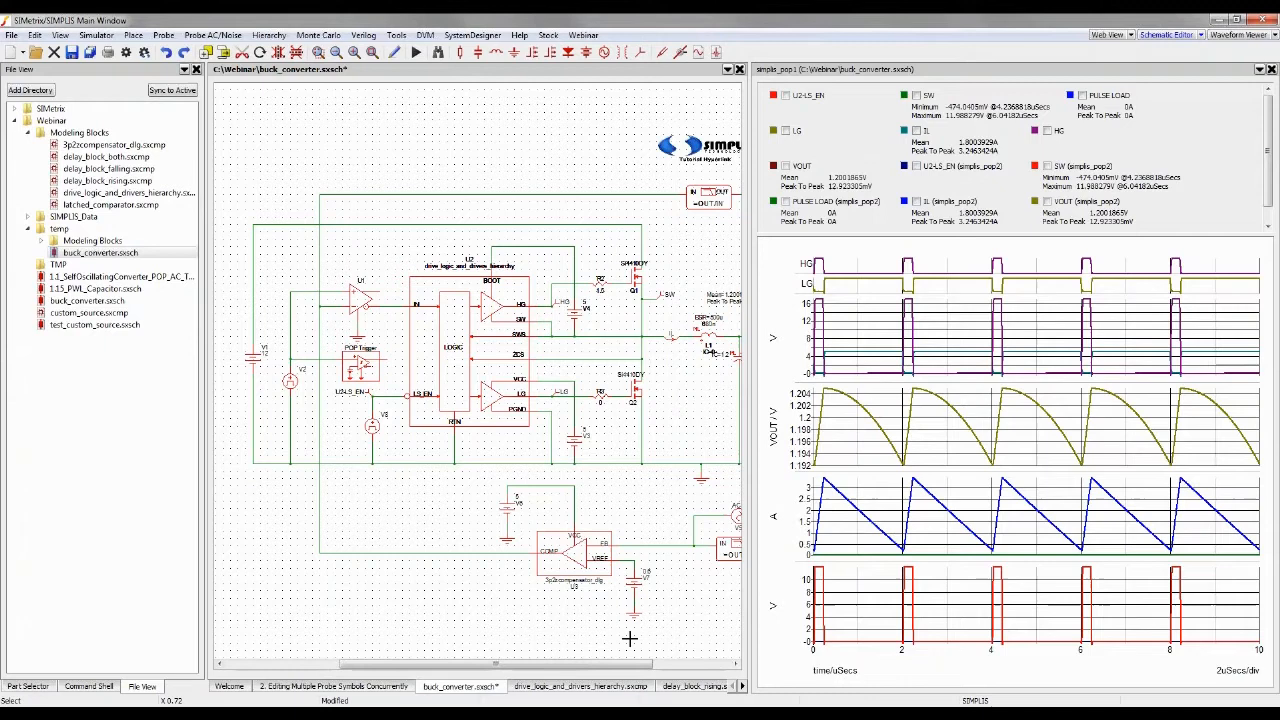
{"action": "mouse_move", "coordinate": [510, 458]}
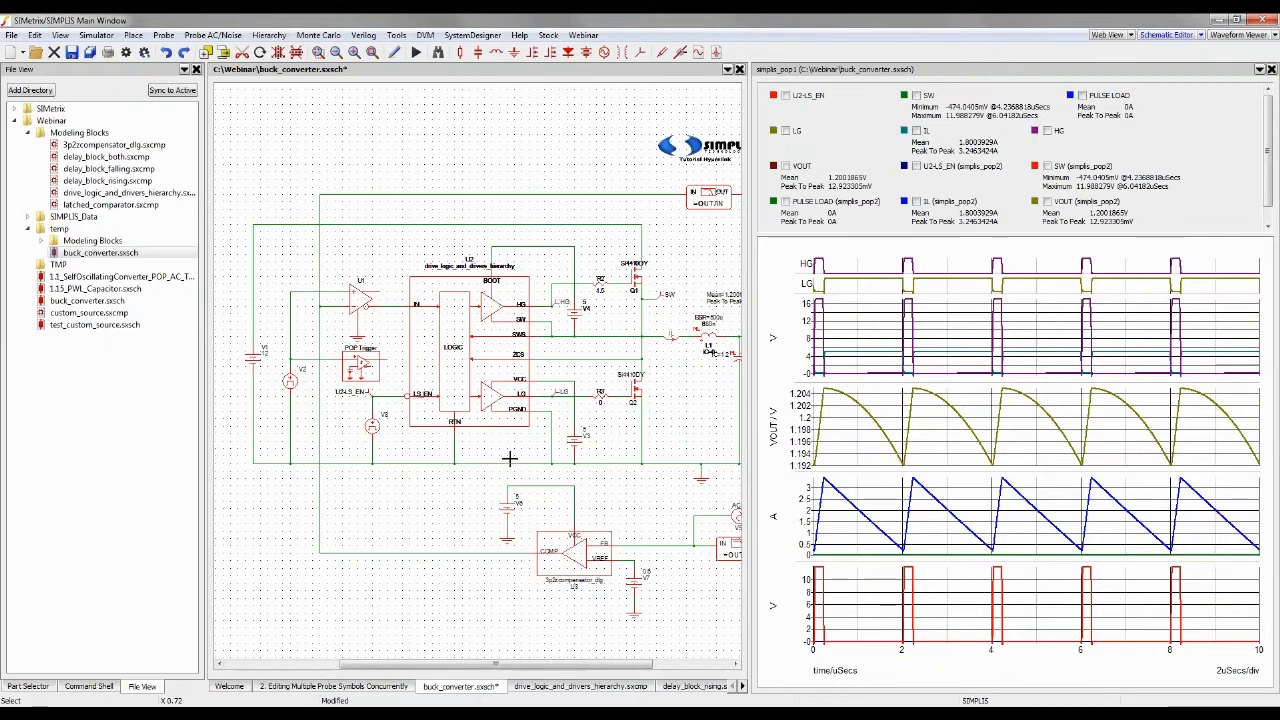
Move to the '3. Highlighting Nets' slide and close the waveform viewer
{"action": "left_click", "coordinate": [332, 686]}
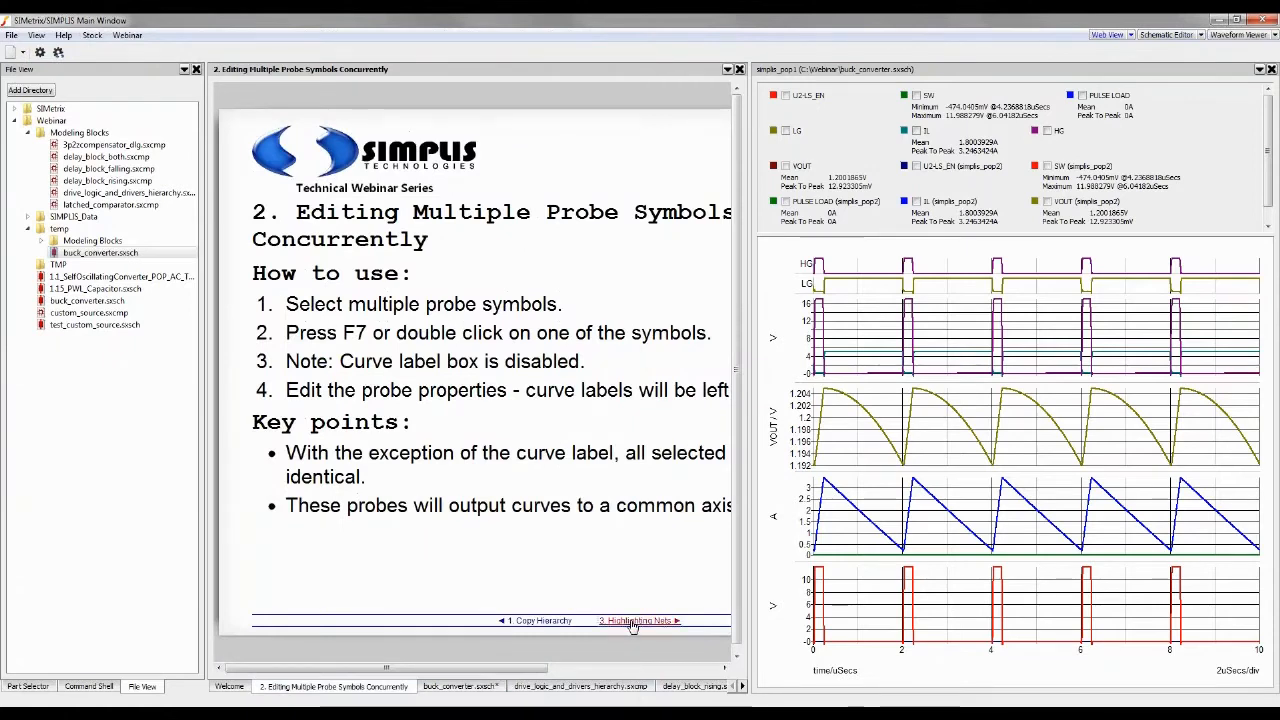
{"action": "left_click", "coordinate": [636, 620]}
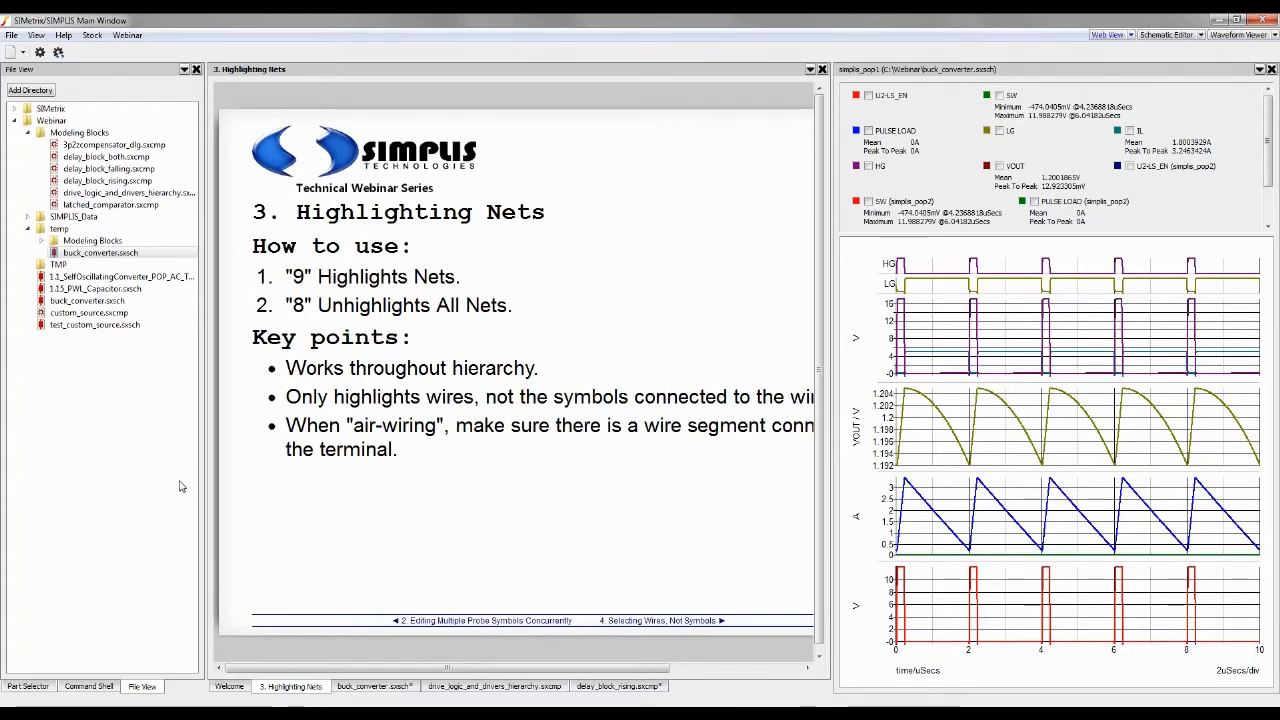
{"action": "mouse_move", "coordinate": [862, 610]}
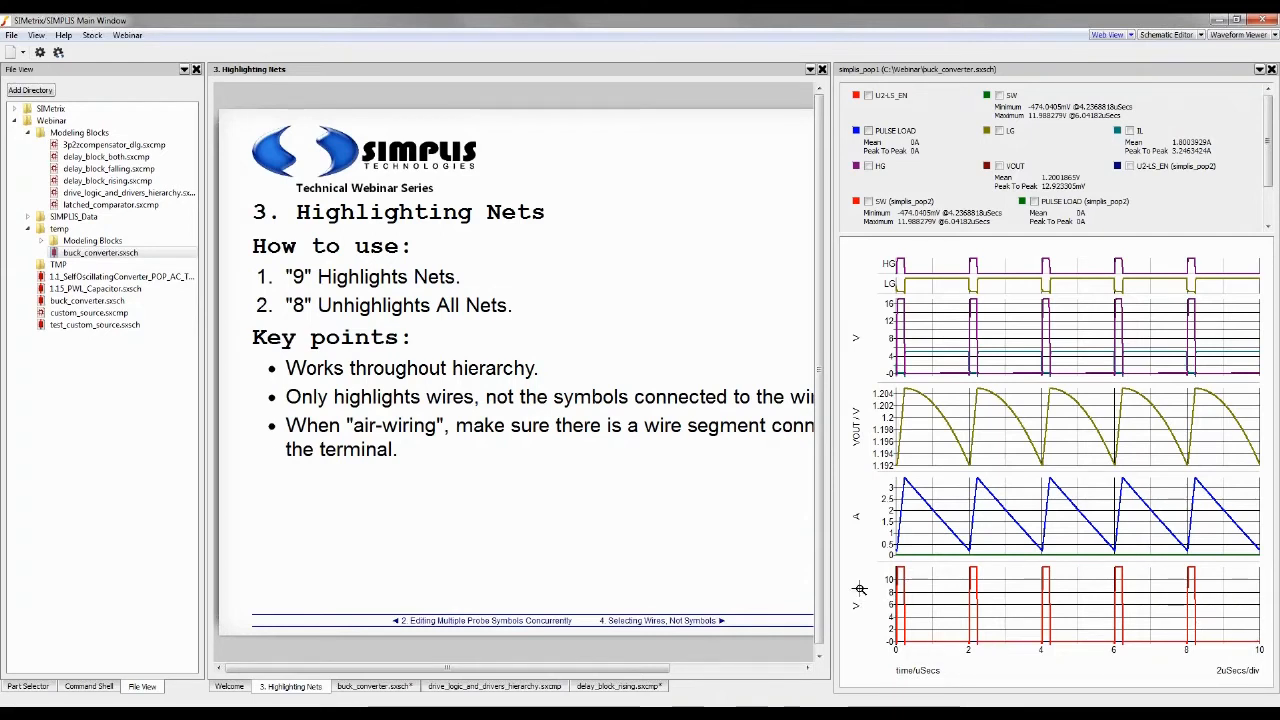
{"action": "mouse_move", "coordinate": [1270, 612]}
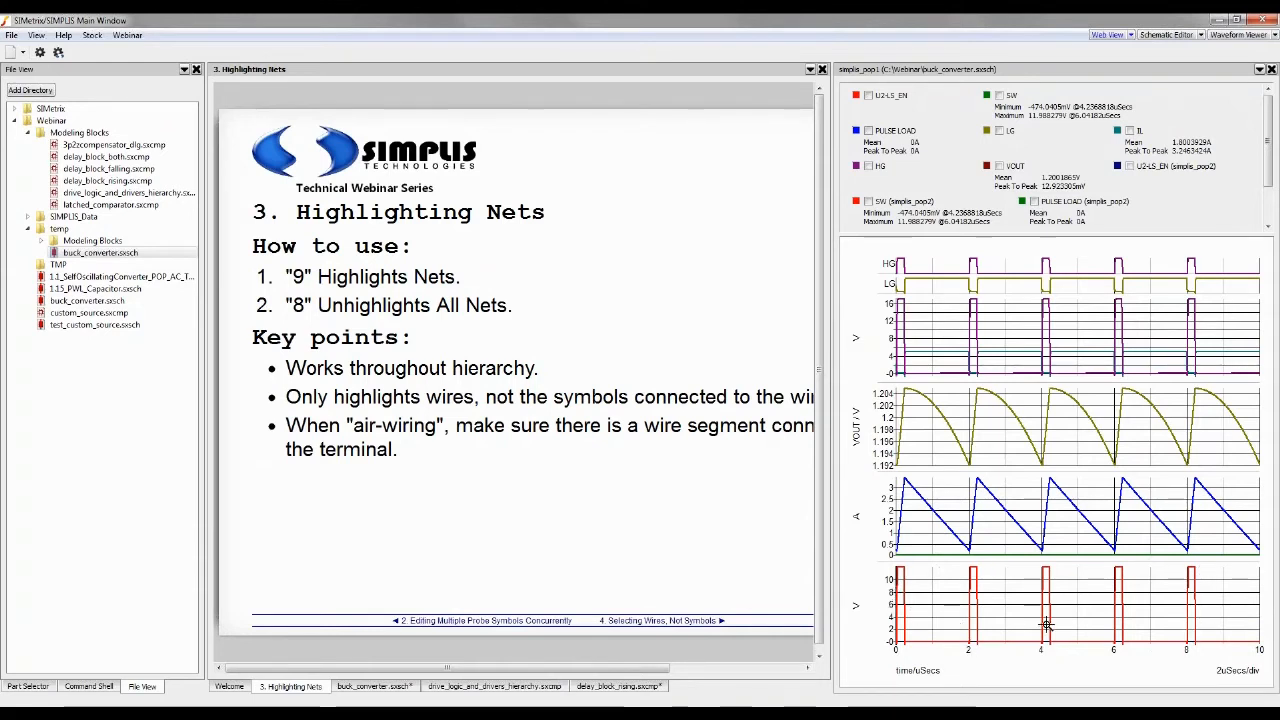
{"action": "mouse_move", "coordinate": [882, 592]}
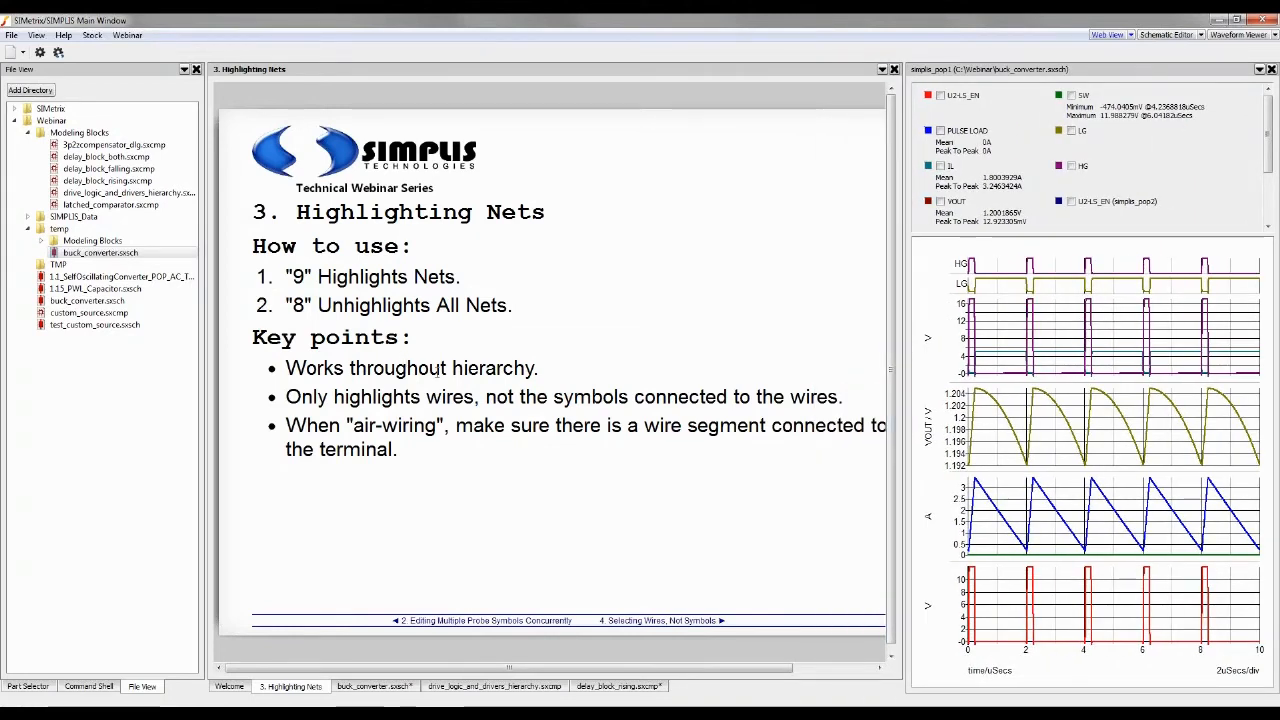
{"action": "left_click", "coordinate": [1238, 36]}
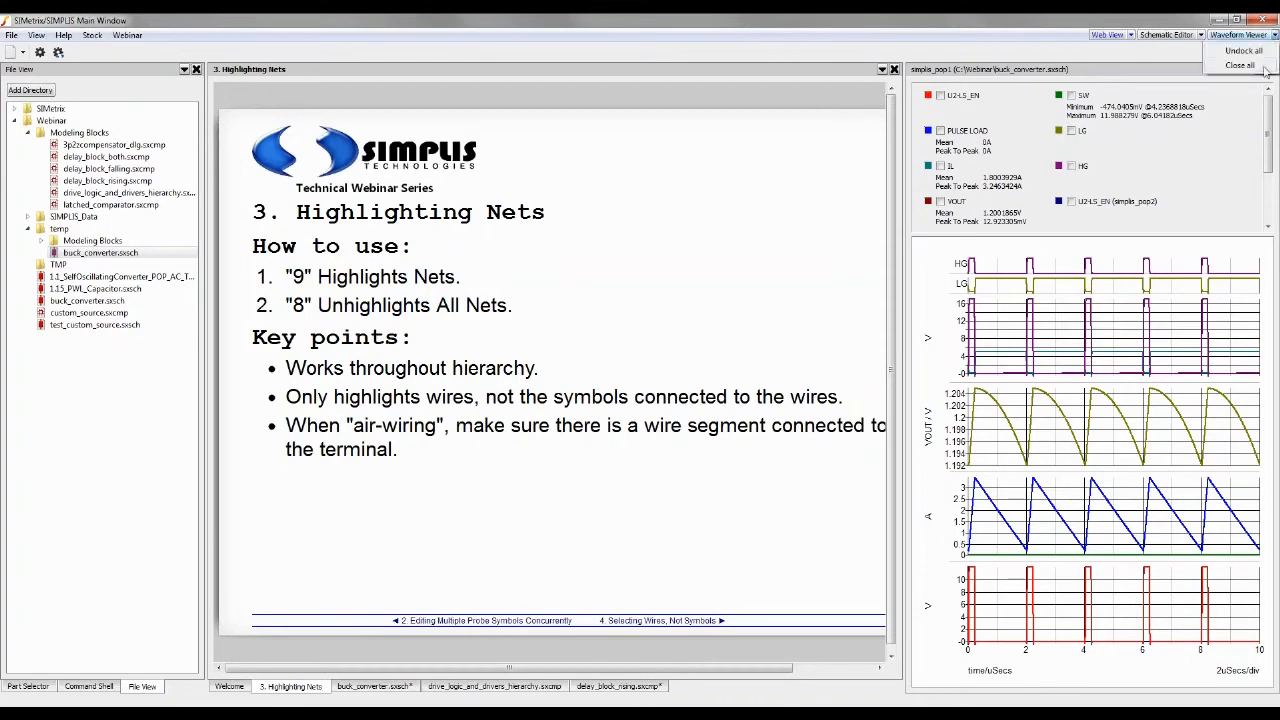
{"action": "left_click", "coordinate": [1240, 64]}
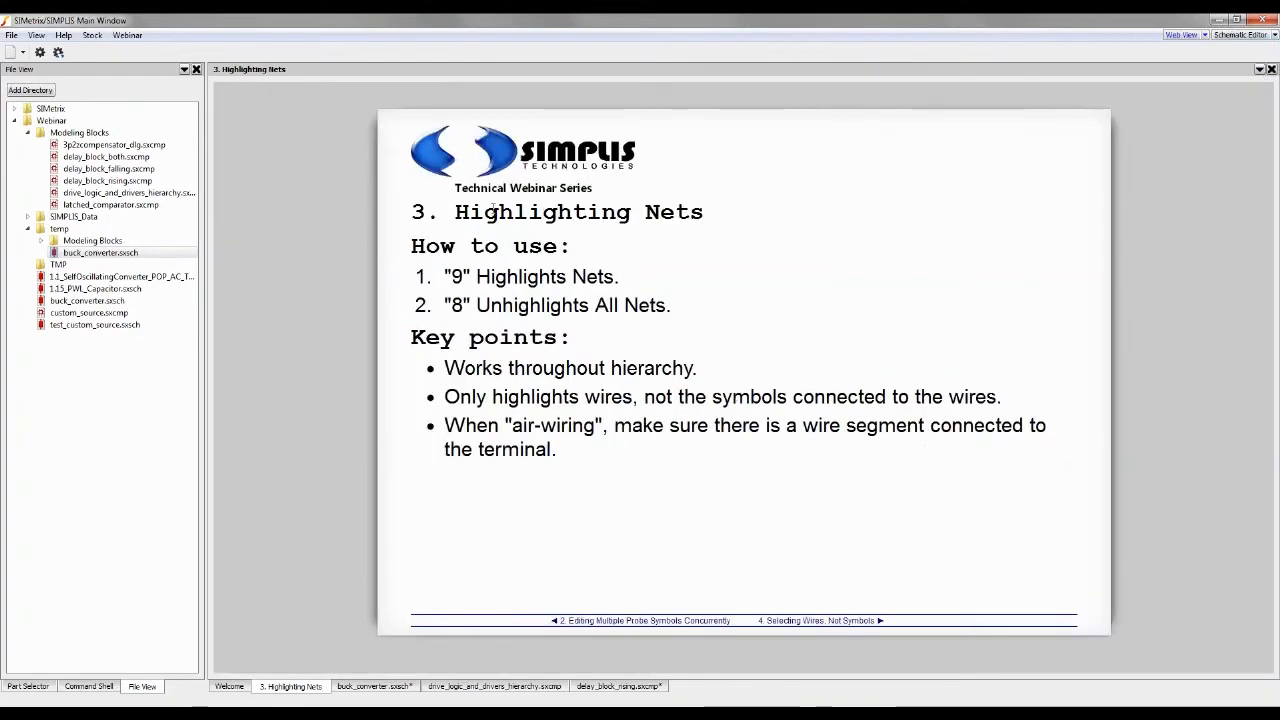
{"action": "mouse_move", "coordinate": [364, 388]}
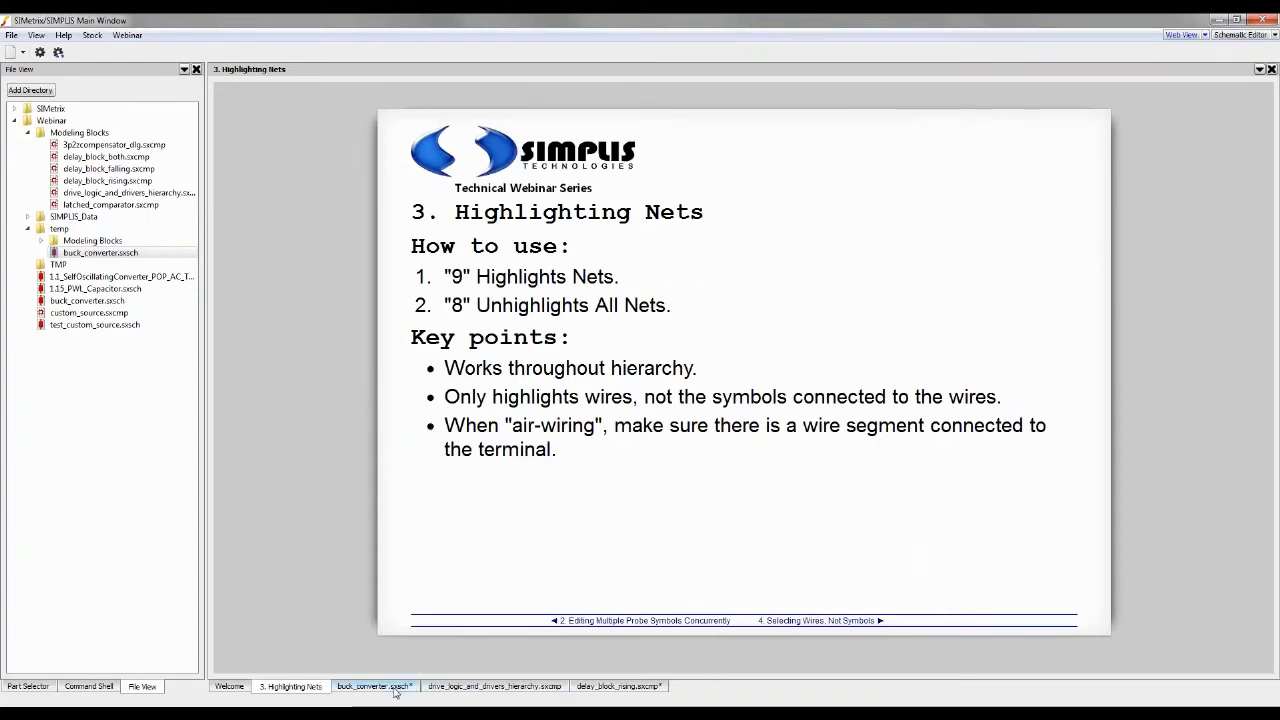
Switch between the Highlighting Nets slide and the buck converter schematic showing highlighted nets
{"action": "left_click", "coordinate": [376, 686]}
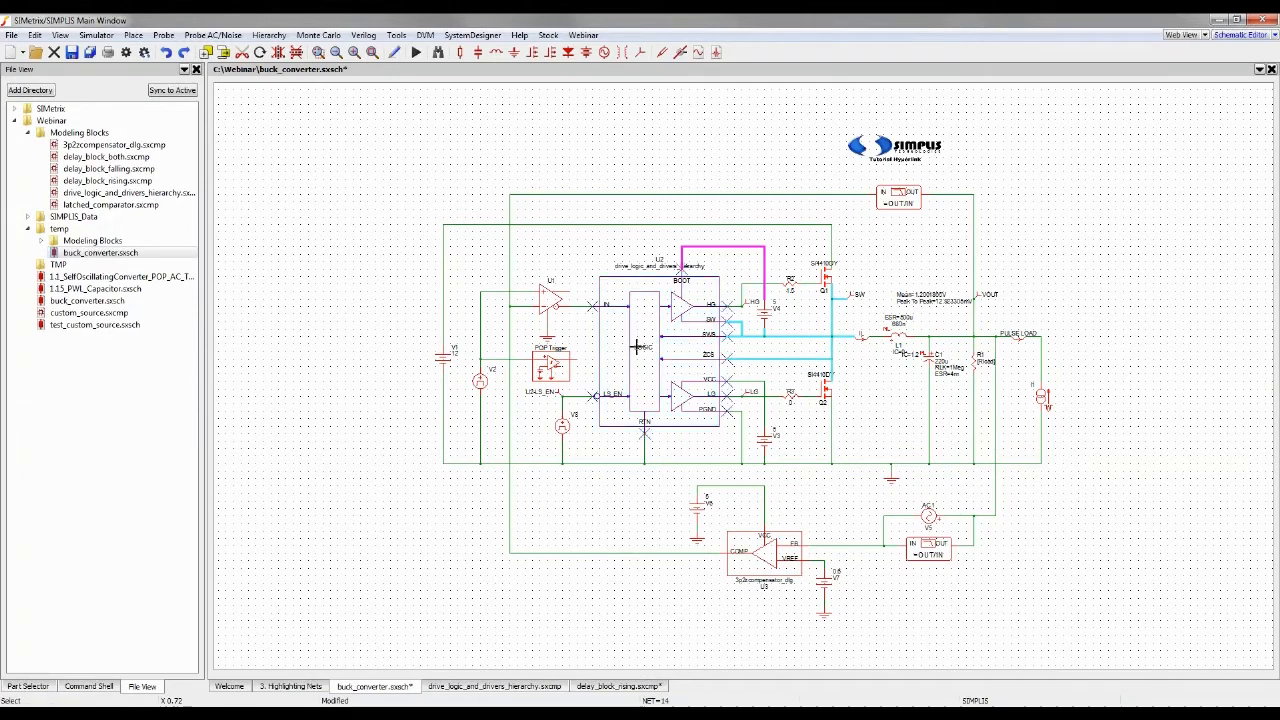
{"action": "left_click", "coordinate": [492, 686]}
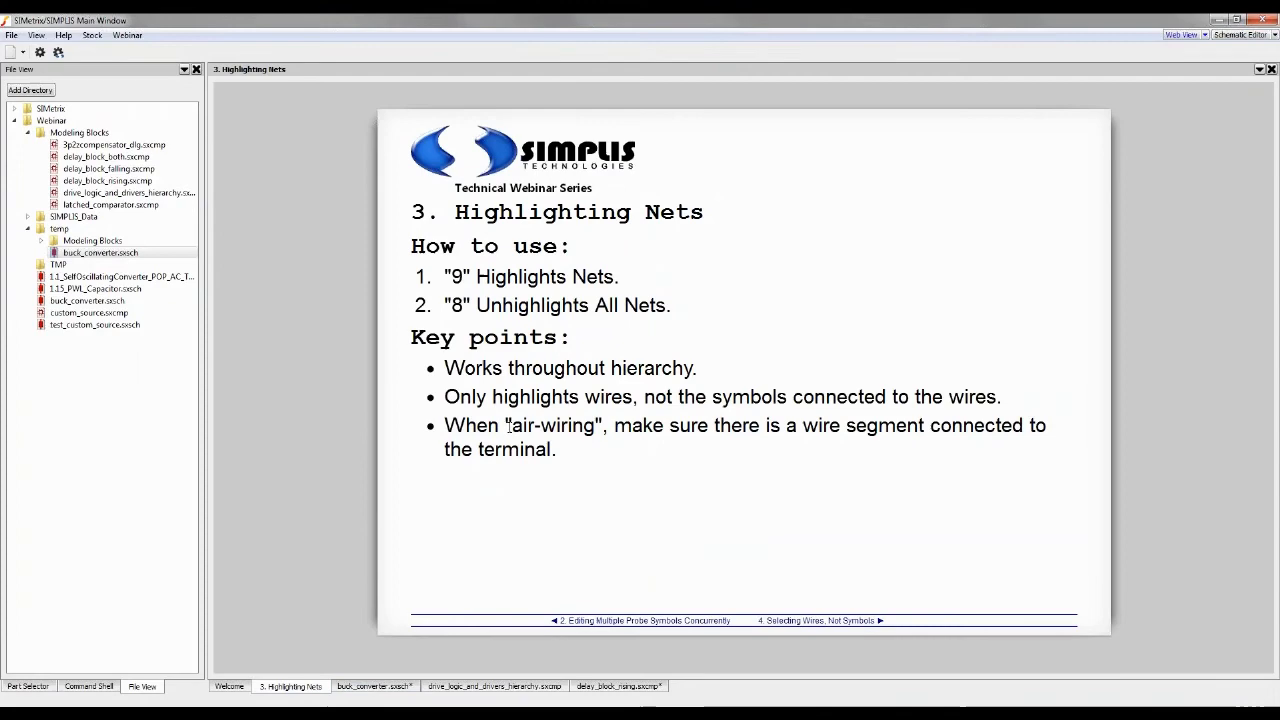
{"action": "left_click", "coordinate": [492, 686]}
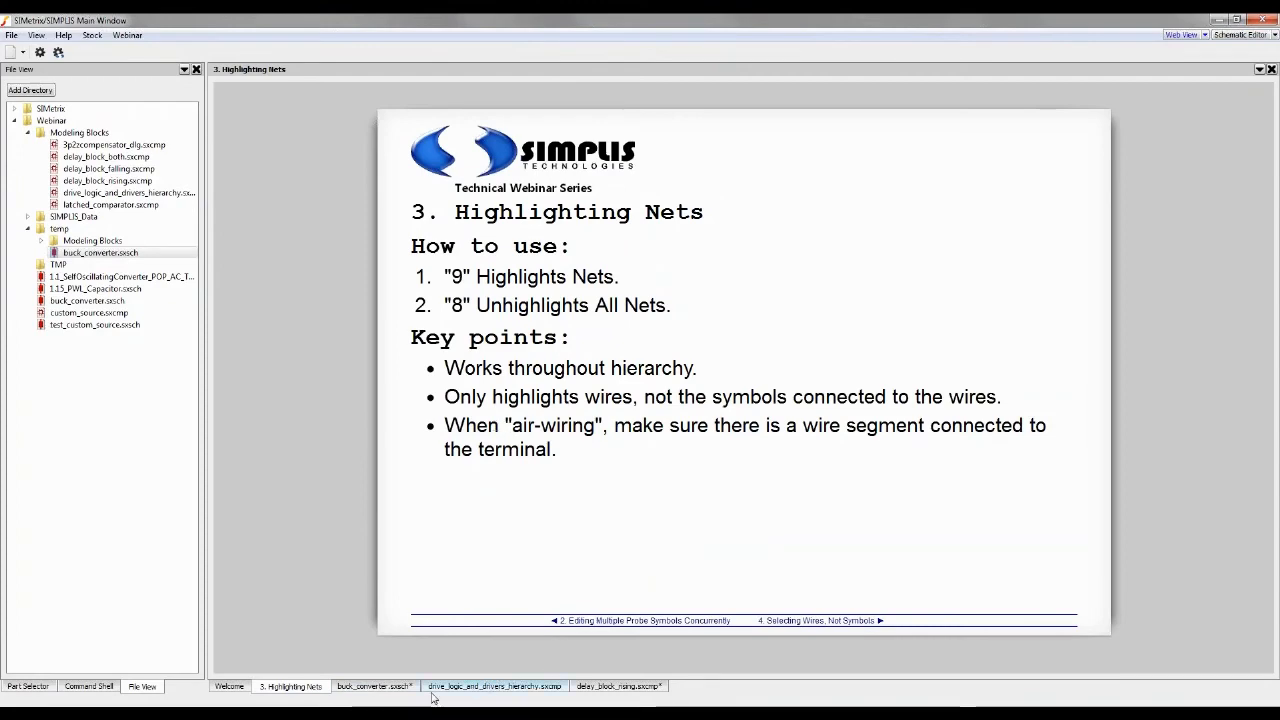
{"action": "left_click", "coordinate": [372, 684]}
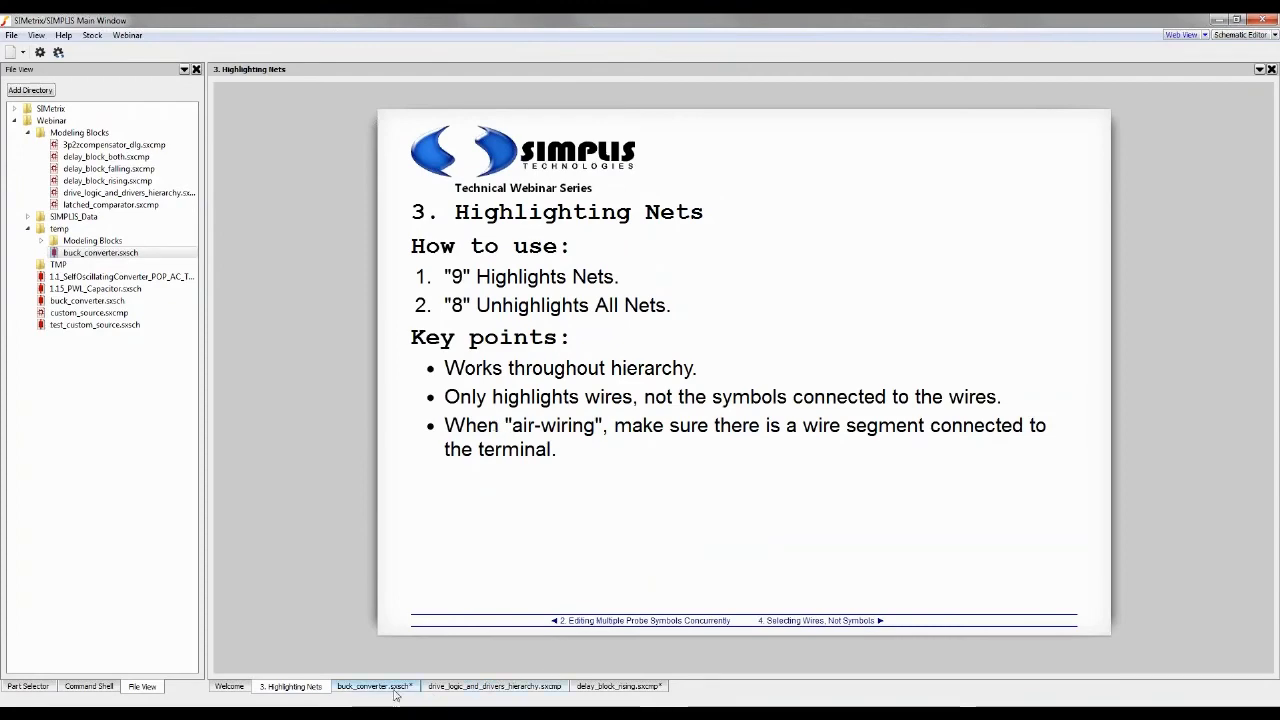
{"action": "left_click", "coordinate": [376, 686]}
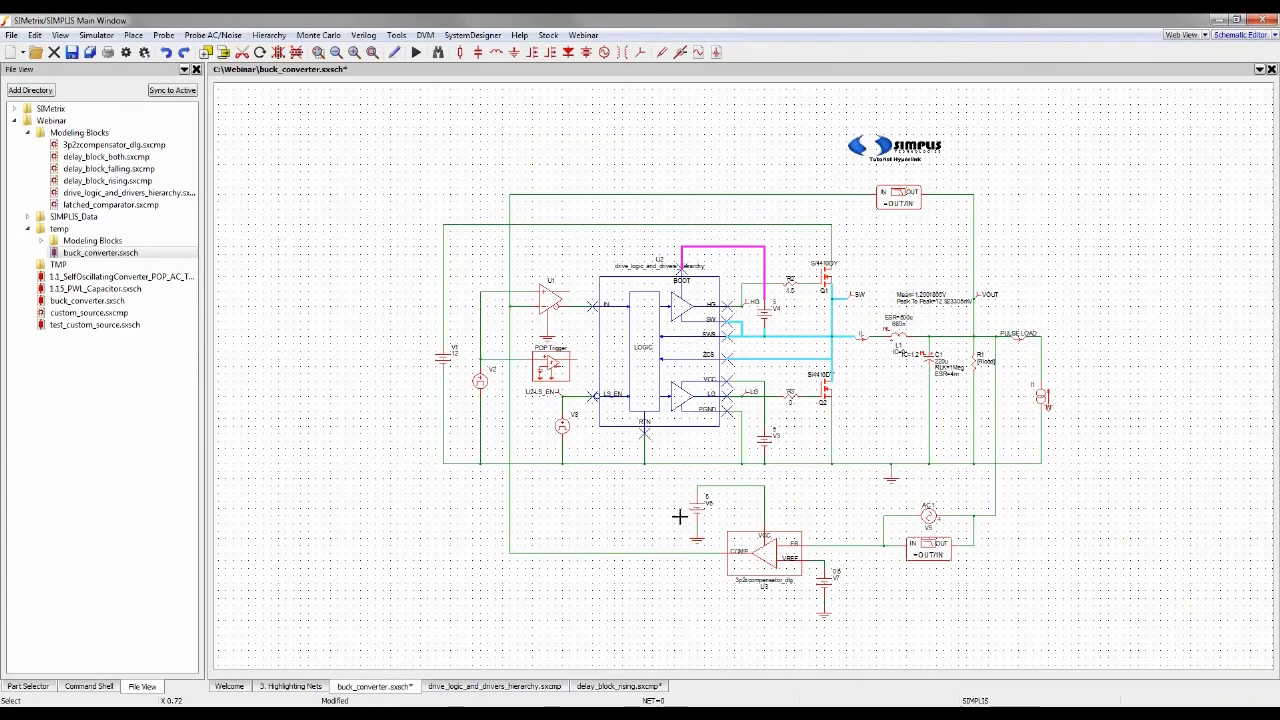
{"action": "mouse_move", "coordinate": [660, 418]}
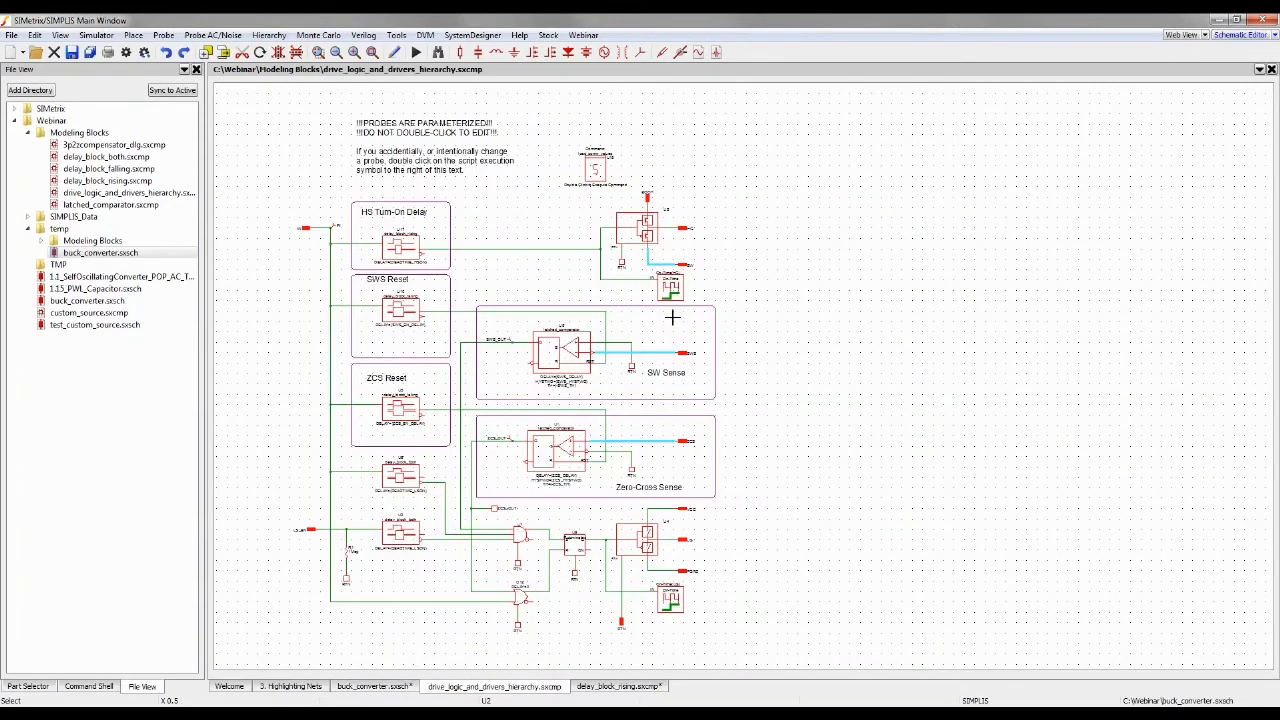
{"action": "mouse_move", "coordinate": [650, 200]}
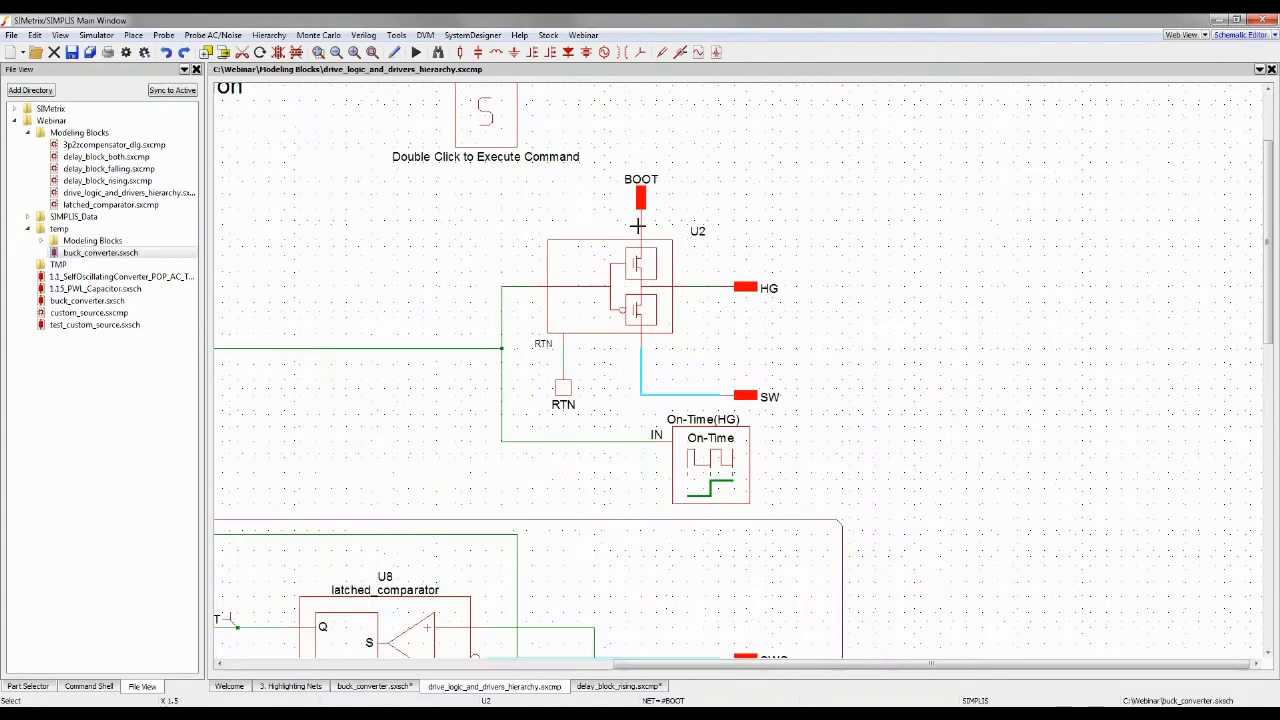
{"action": "mouse_move", "coordinate": [644, 200]}
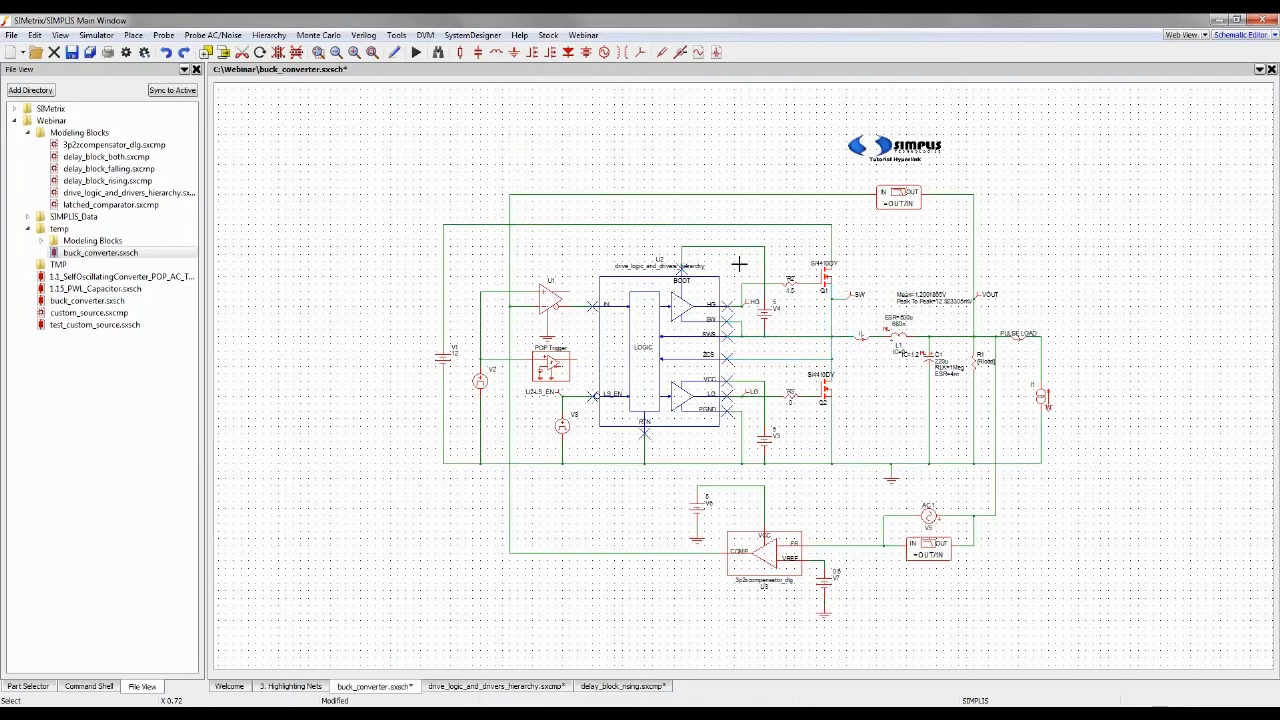
Descend into the drive_logic_and_drivers_hierarchy sub-schematic of the buck converter
{"action": "left_click", "coordinate": [740, 264]}
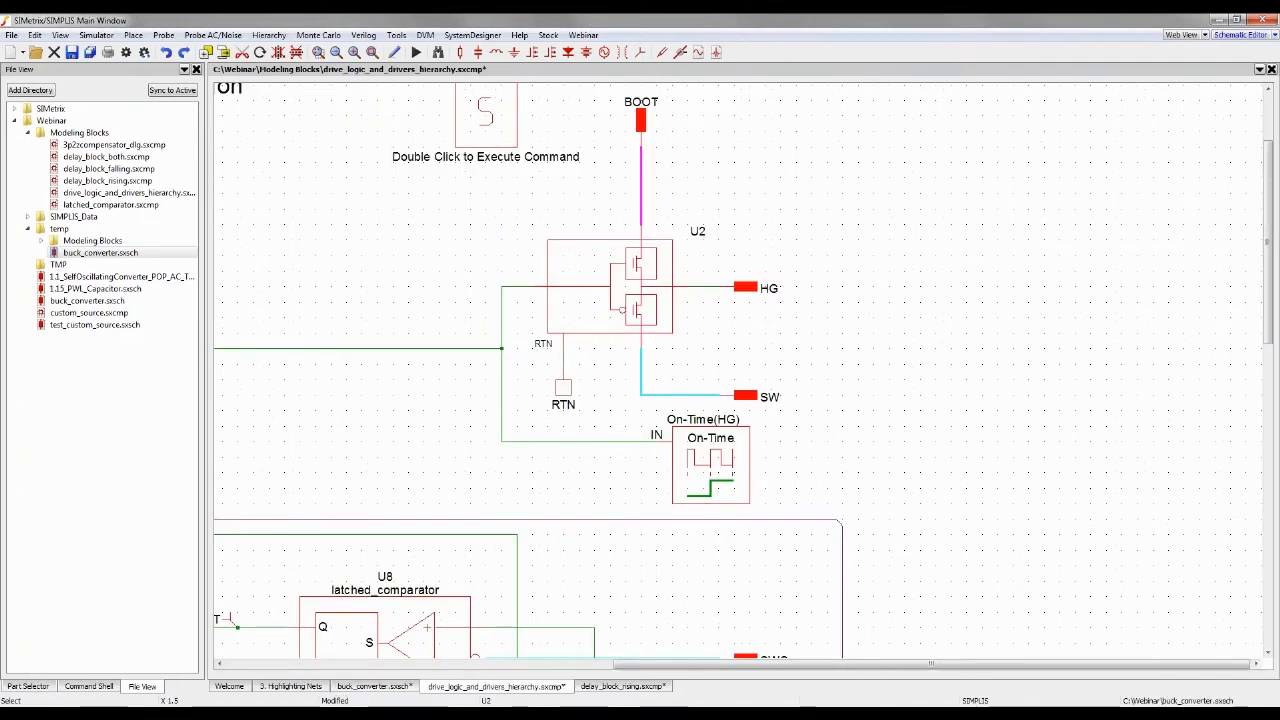
{"action": "mouse_move", "coordinate": [564, 336]}
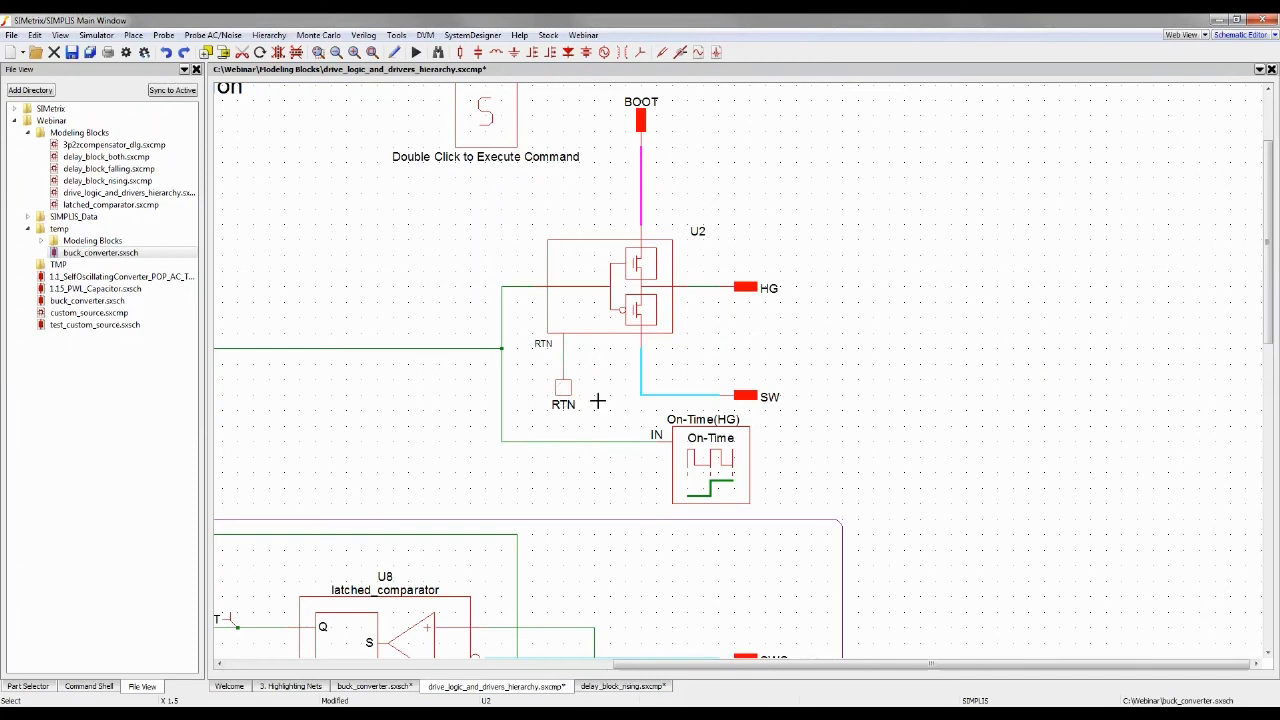
{"action": "mouse_move", "coordinate": [532, 400]}
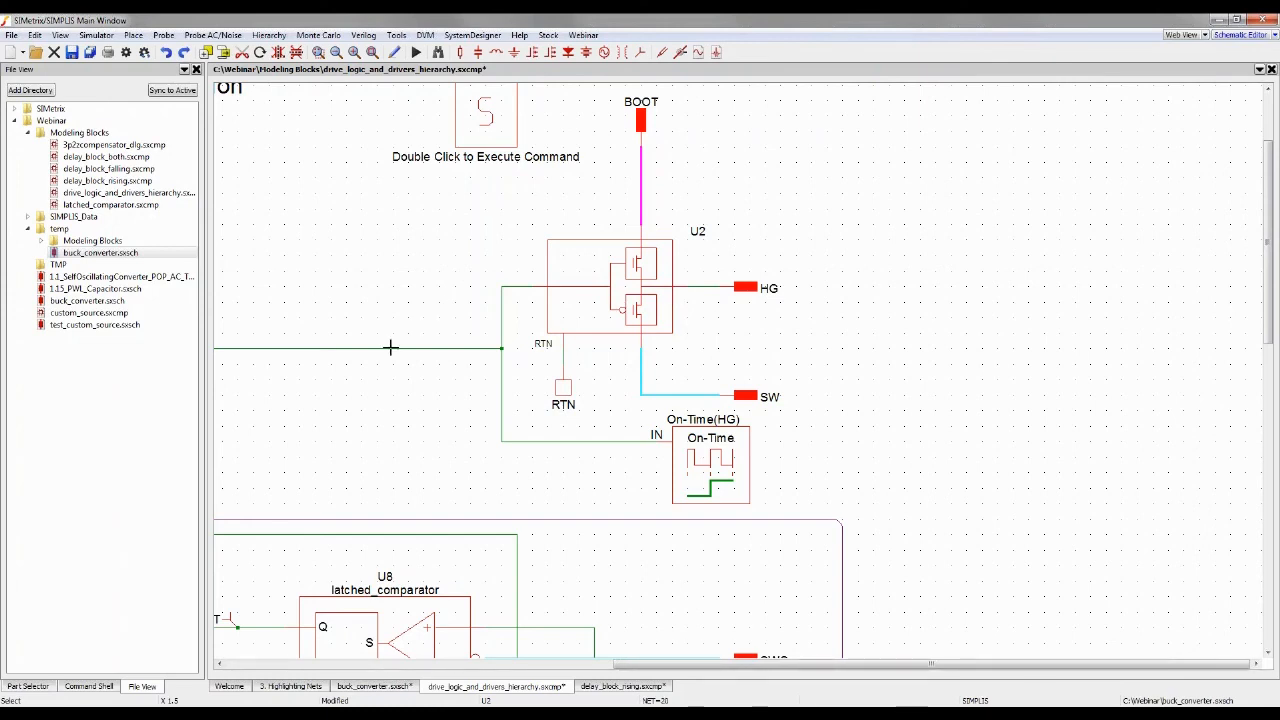
{"action": "mouse_move", "coordinate": [508, 364]}
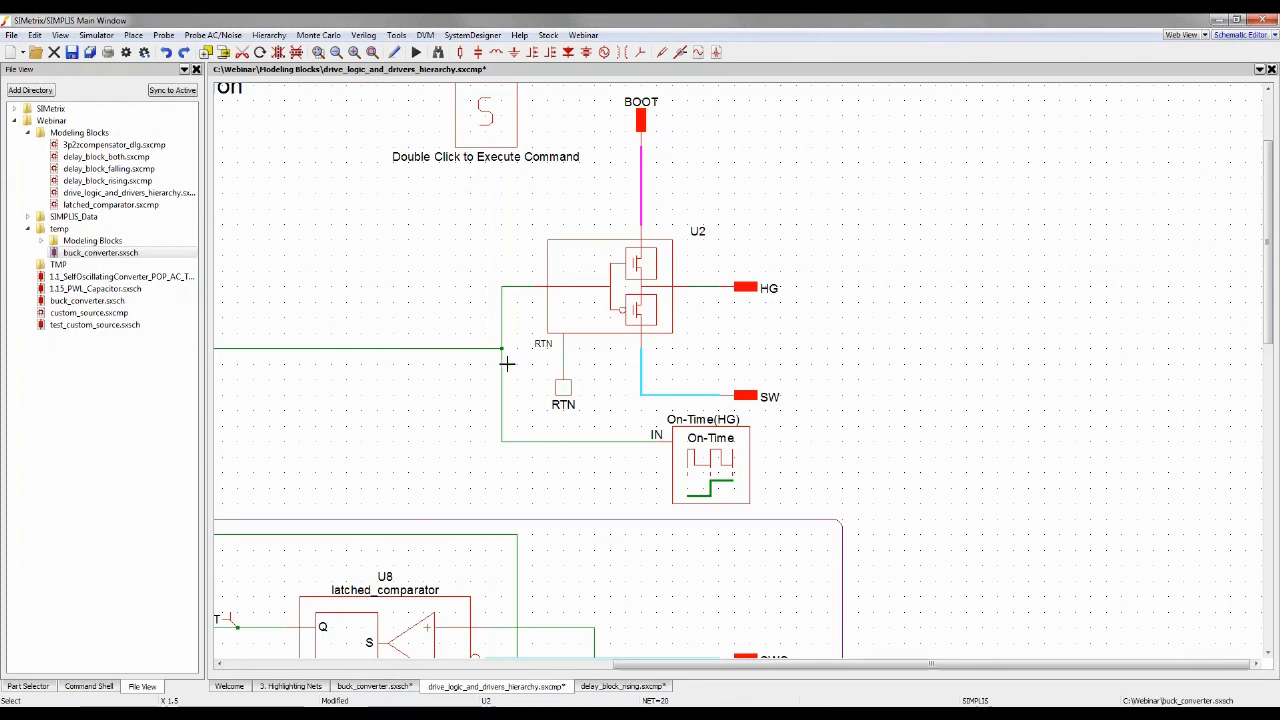
{"action": "mouse_move", "coordinate": [704, 320]}
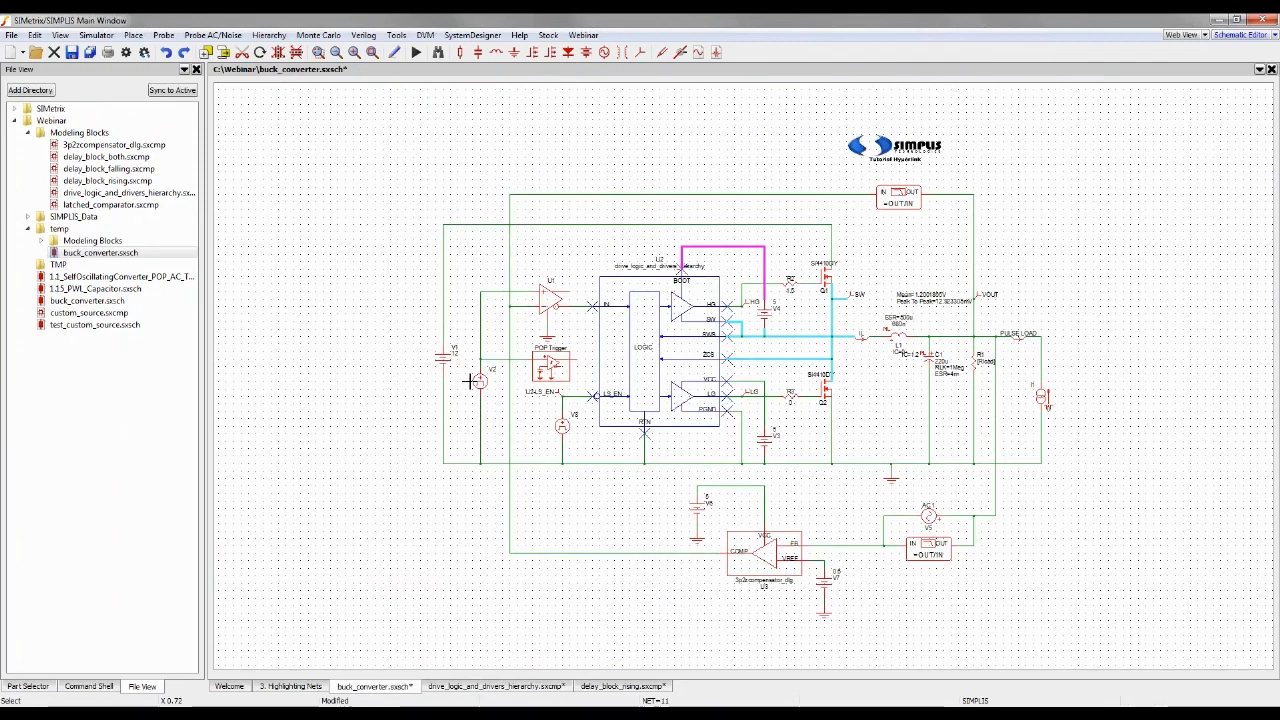
{"action": "mouse_move", "coordinate": [508, 398]}
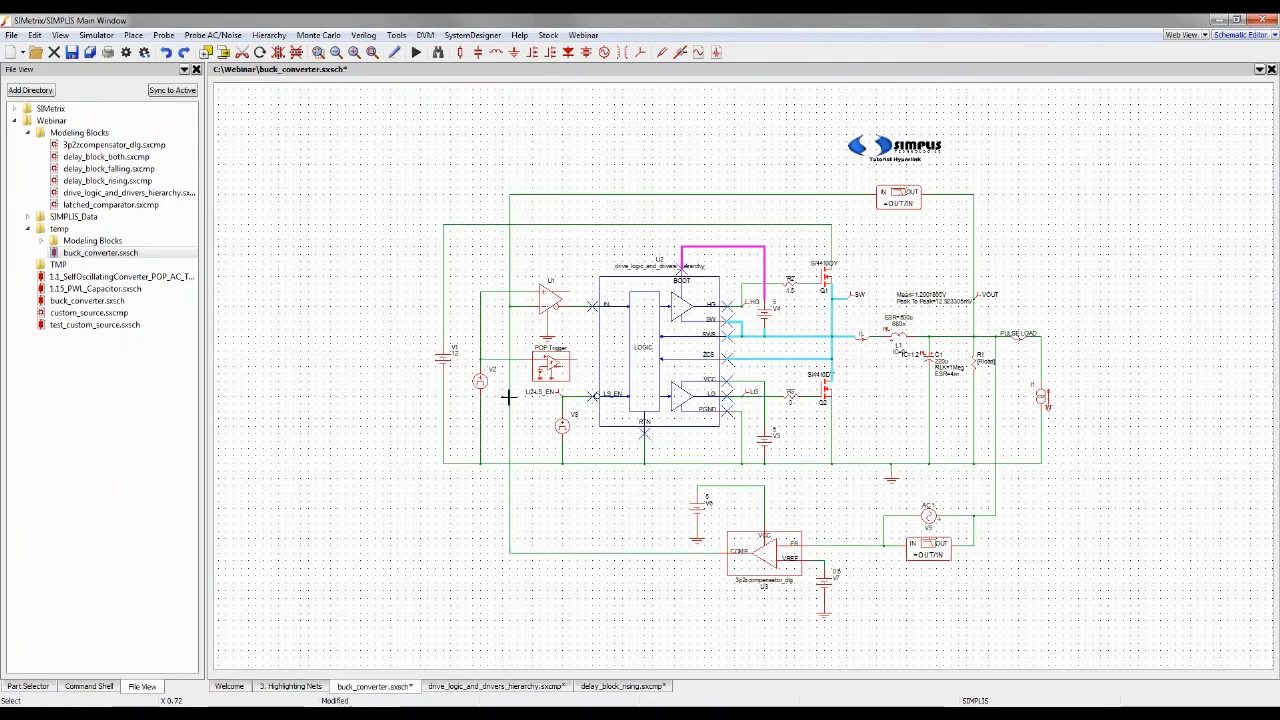